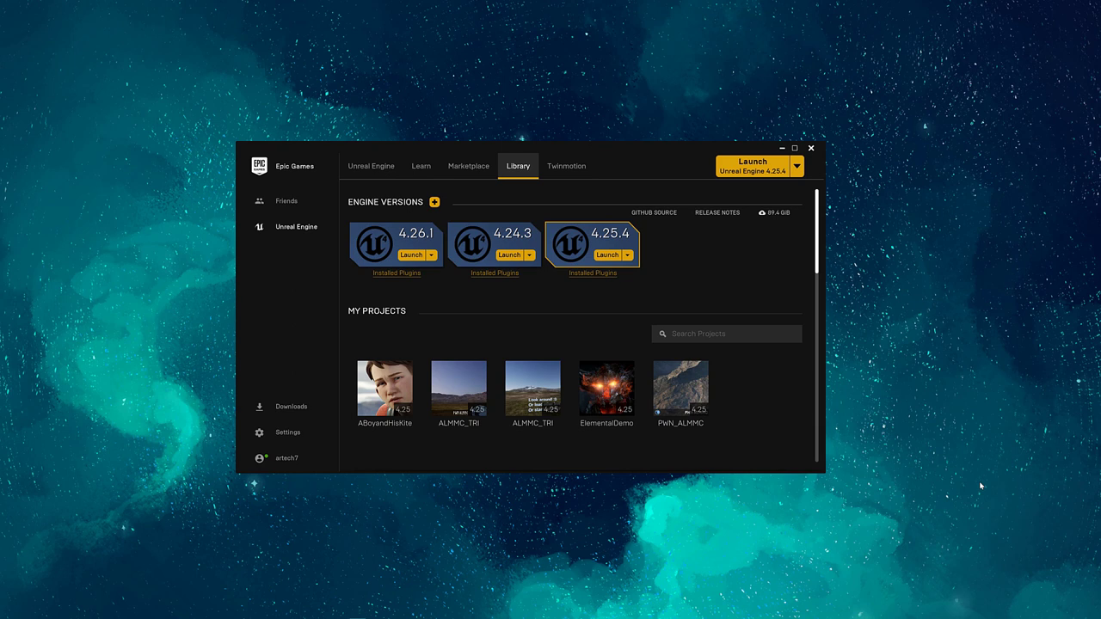
mouse_move(681, 392)
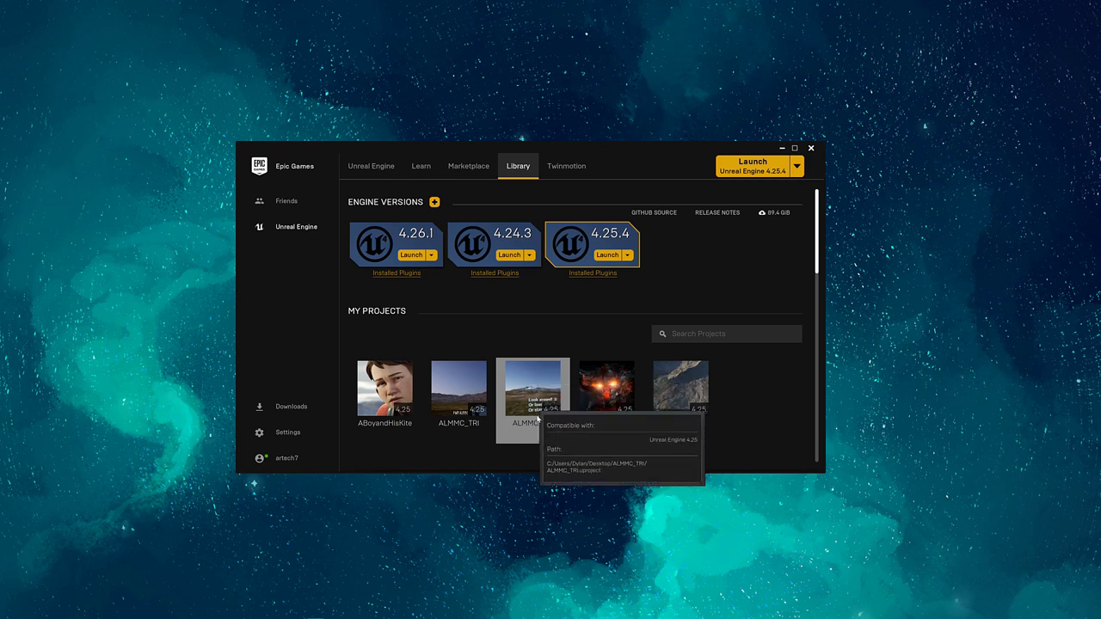
- Launch the first ALMMC_TRI project from My Projects in the Epic Games Launcher
left_click(458, 390)
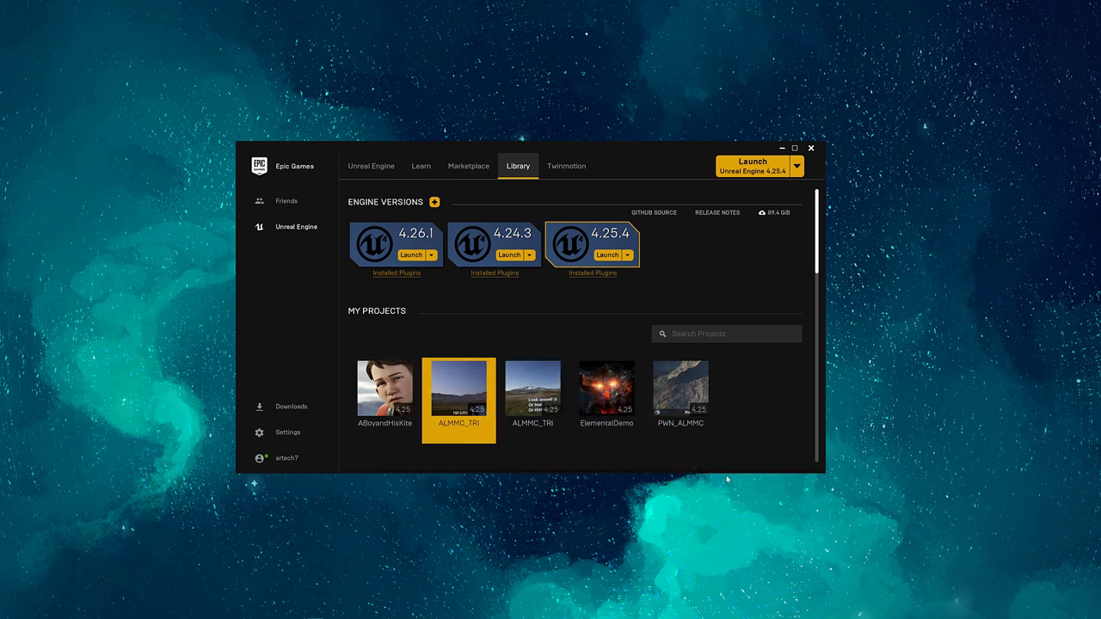
mouse_move(460, 394)
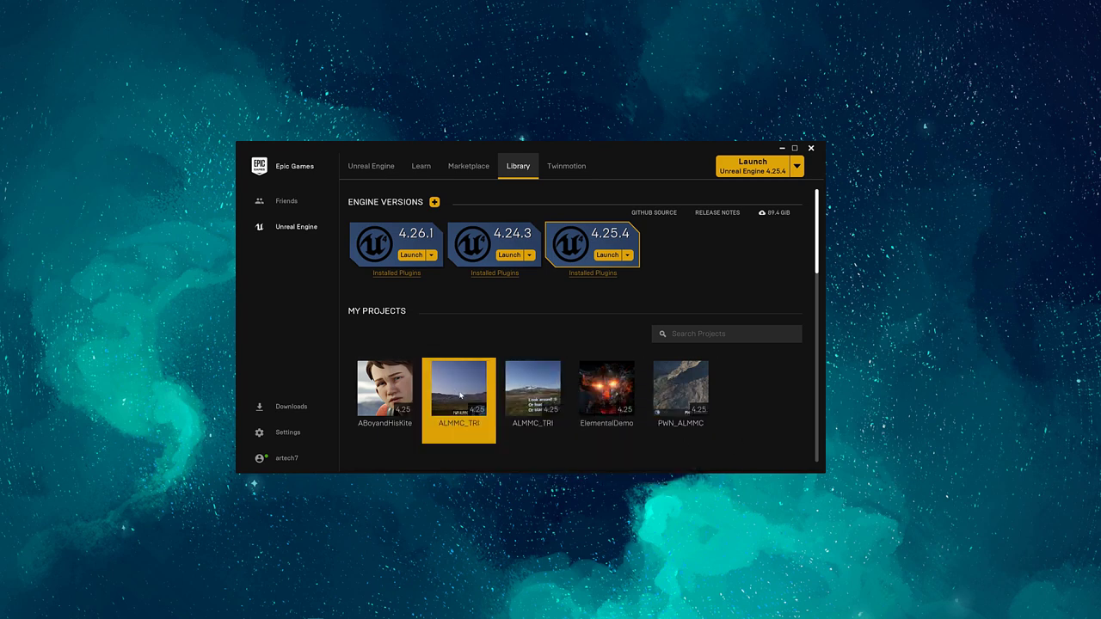
mouse_move(613, 472)
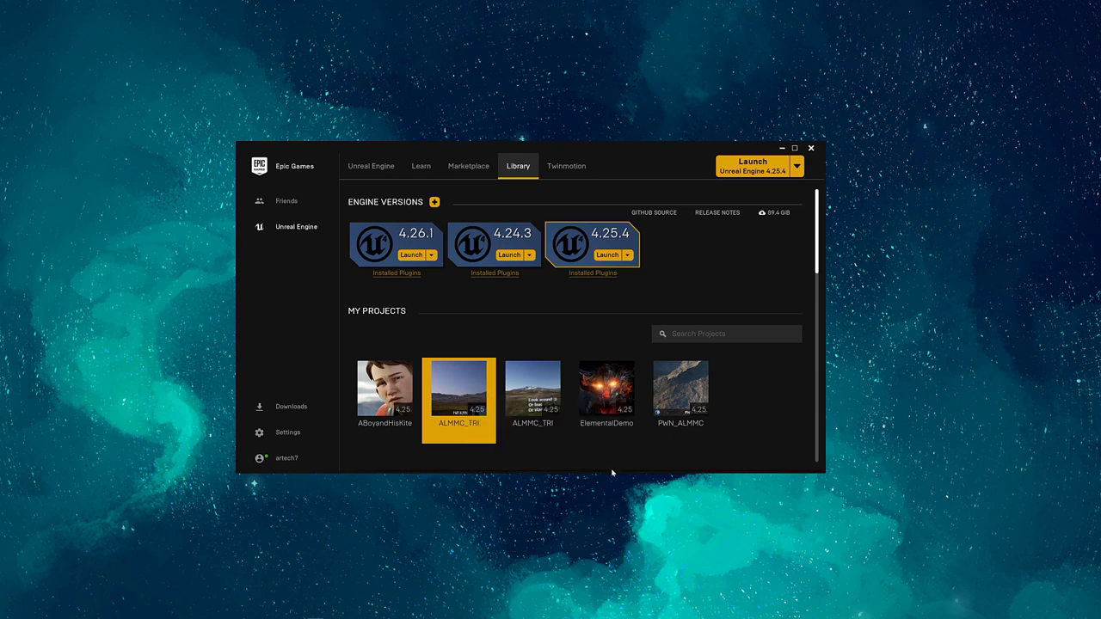
mouse_move(575, 467)
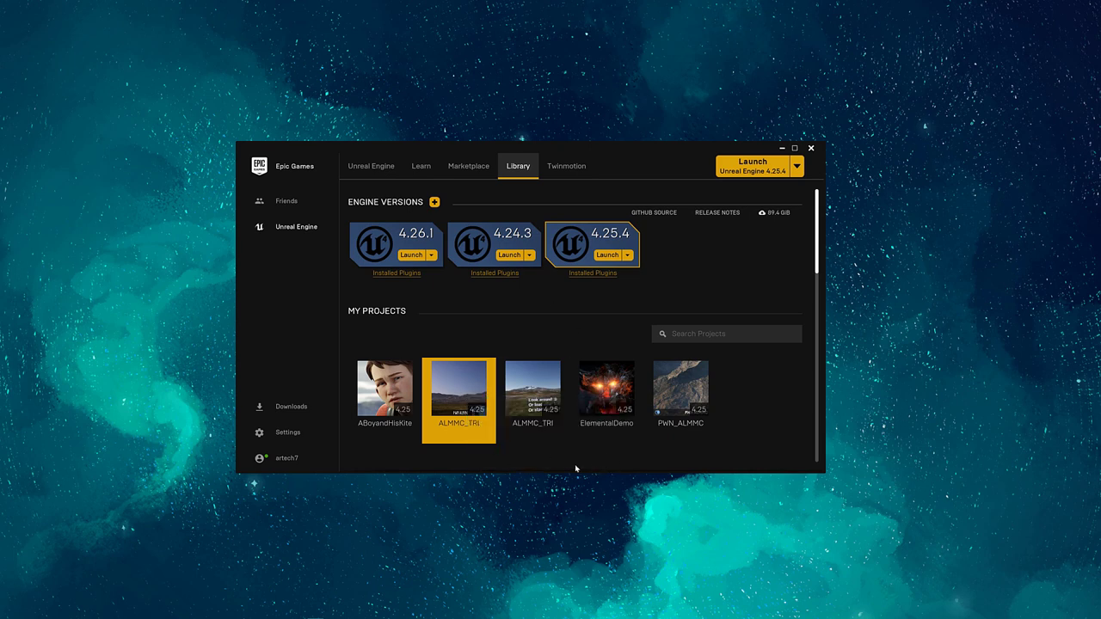
mouse_move(459, 396)
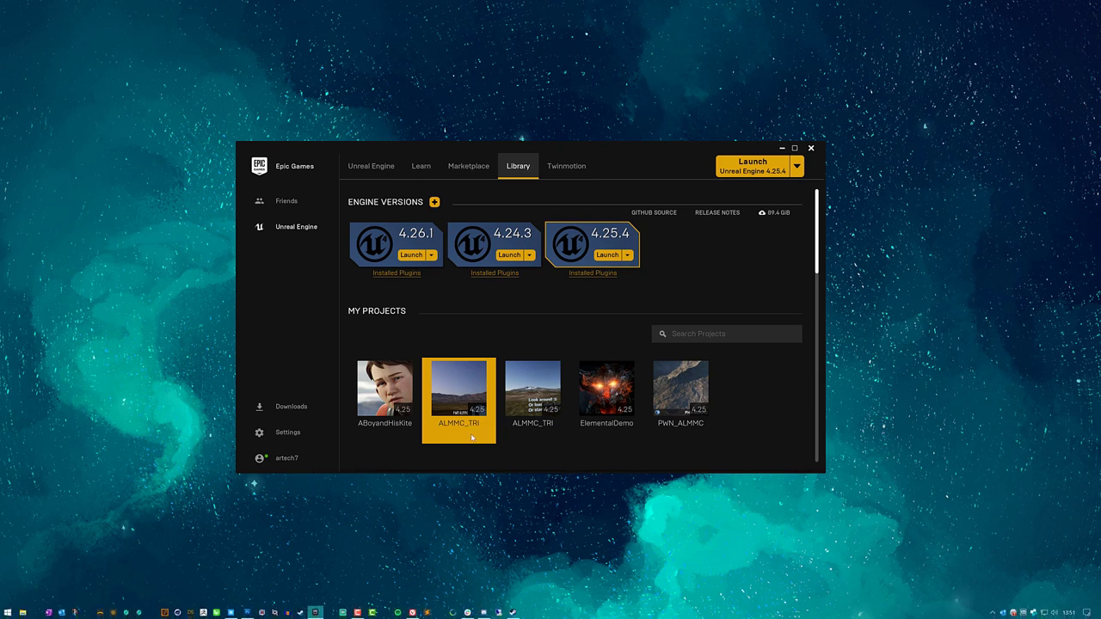
mouse_move(463, 393)
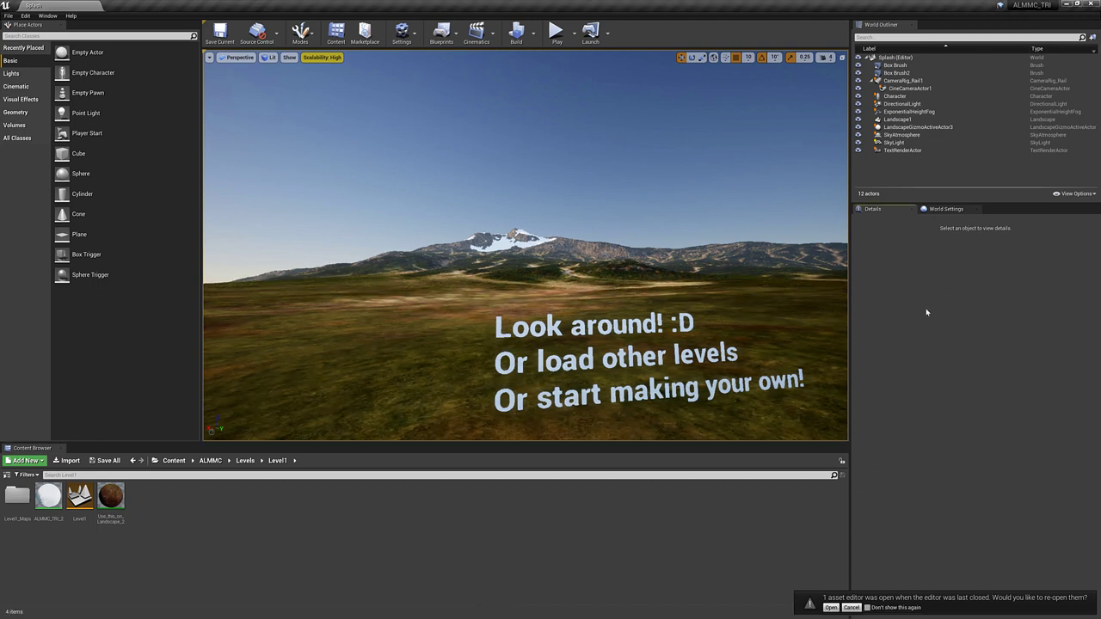
mouse_move(916, 342)
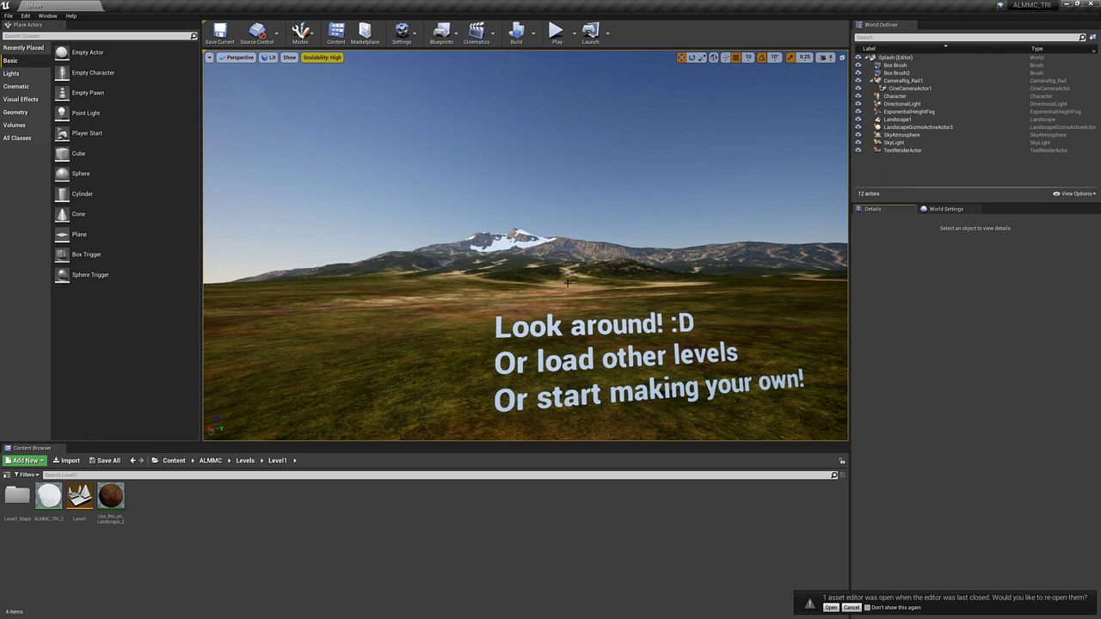
mouse_move(929, 286)
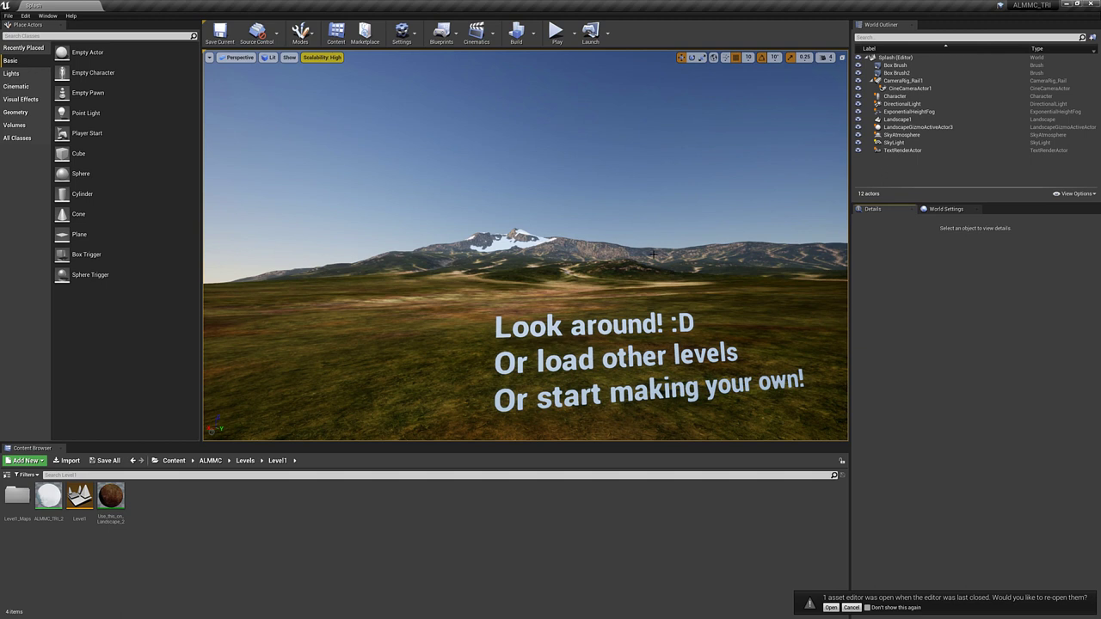
mouse_move(428, 223)
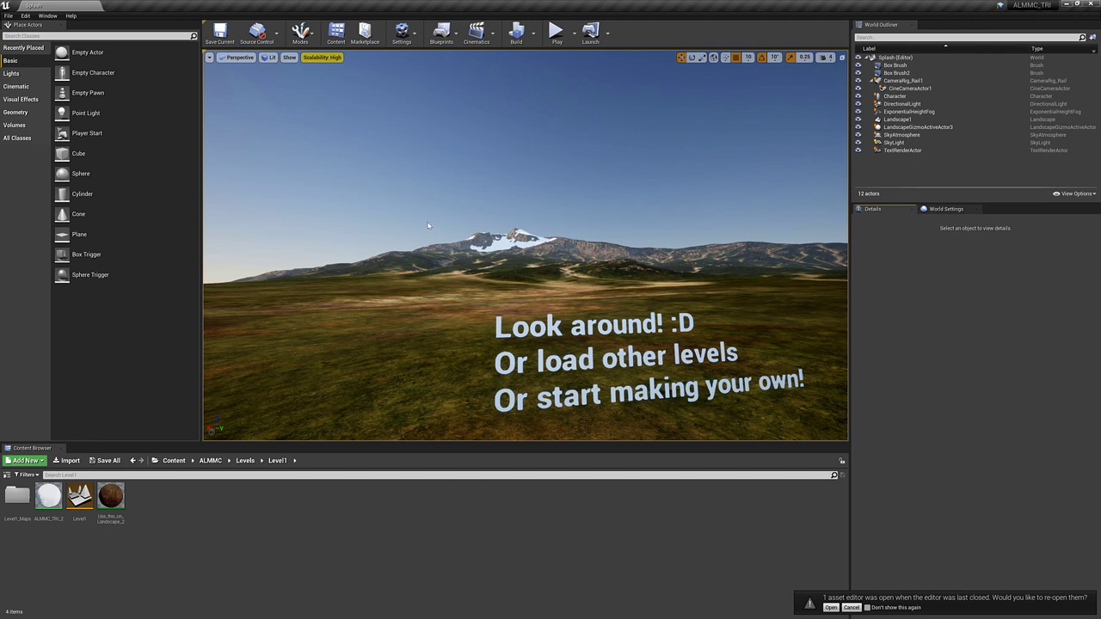
mouse_move(551, 248)
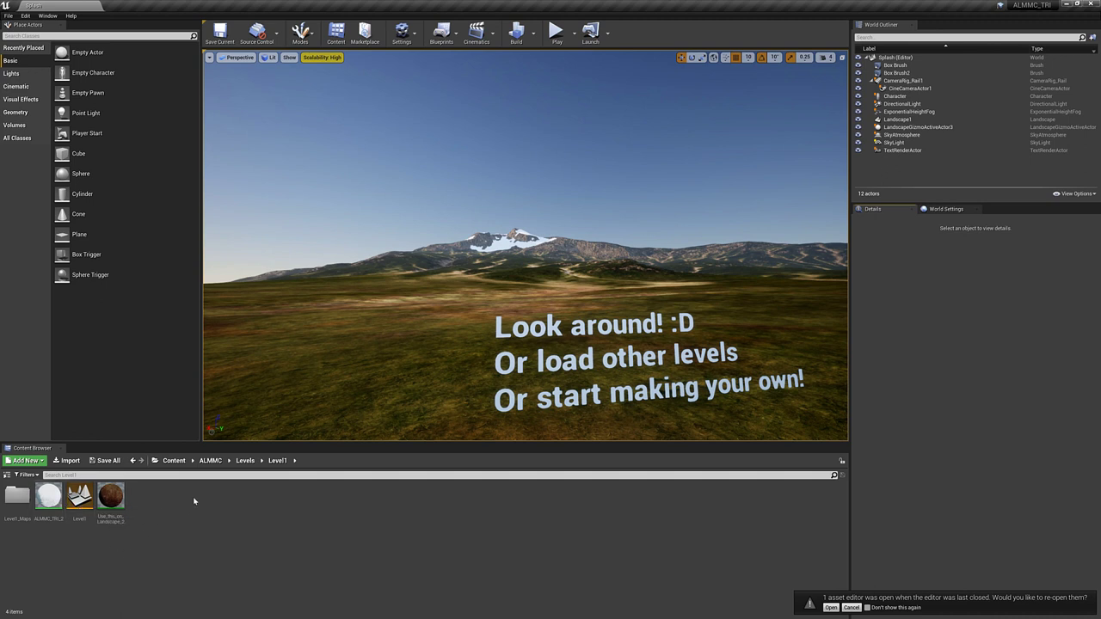
left_click(22, 460)
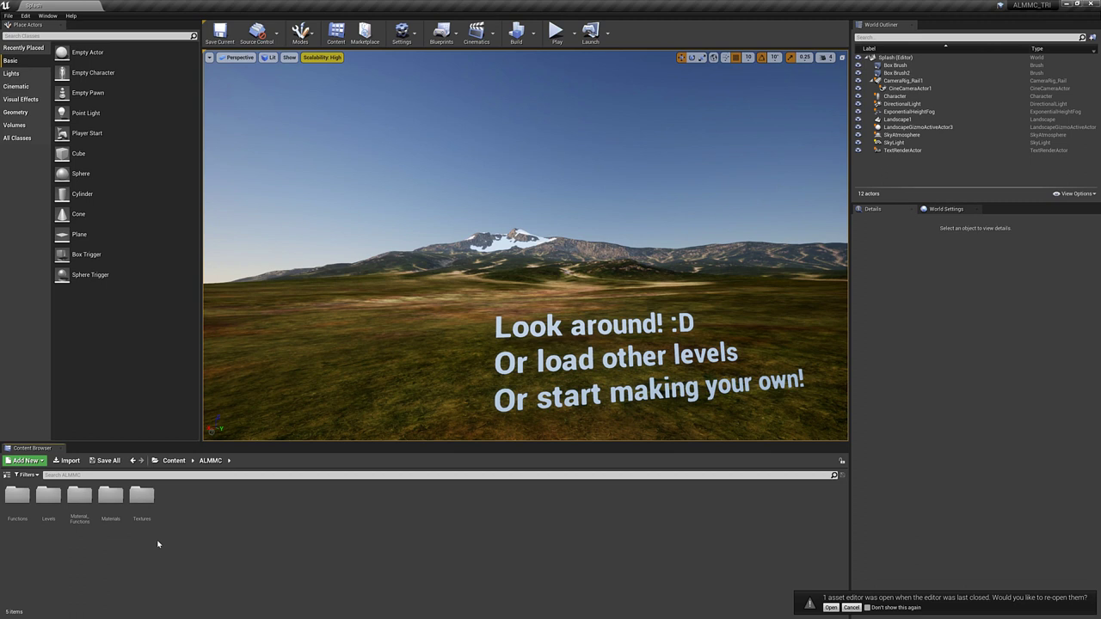
mouse_move(535, 186)
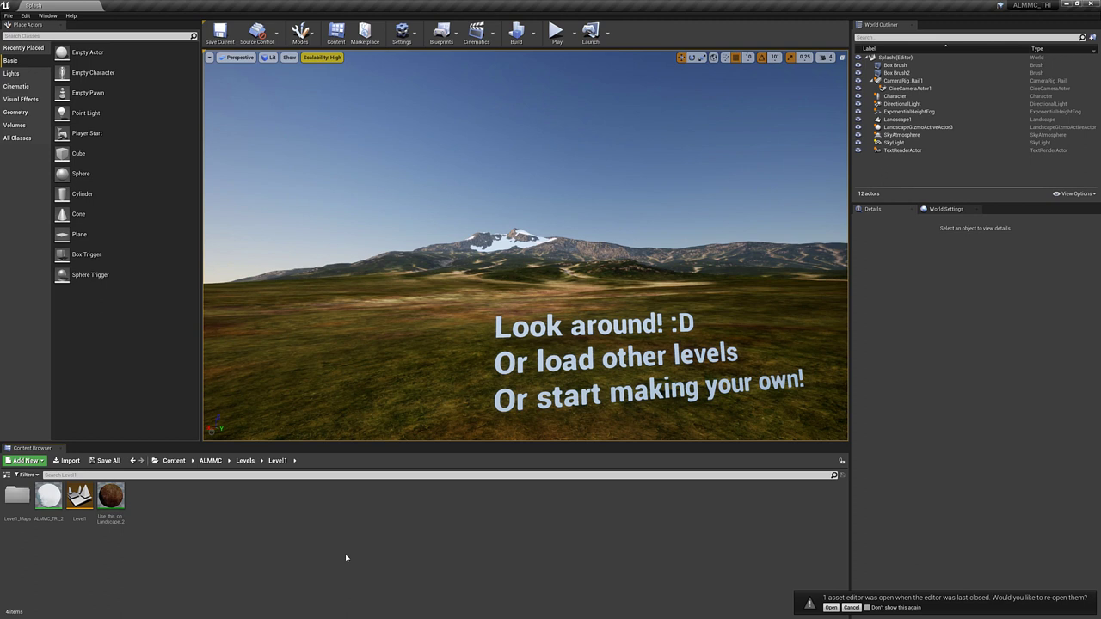
mouse_move(386, 259)
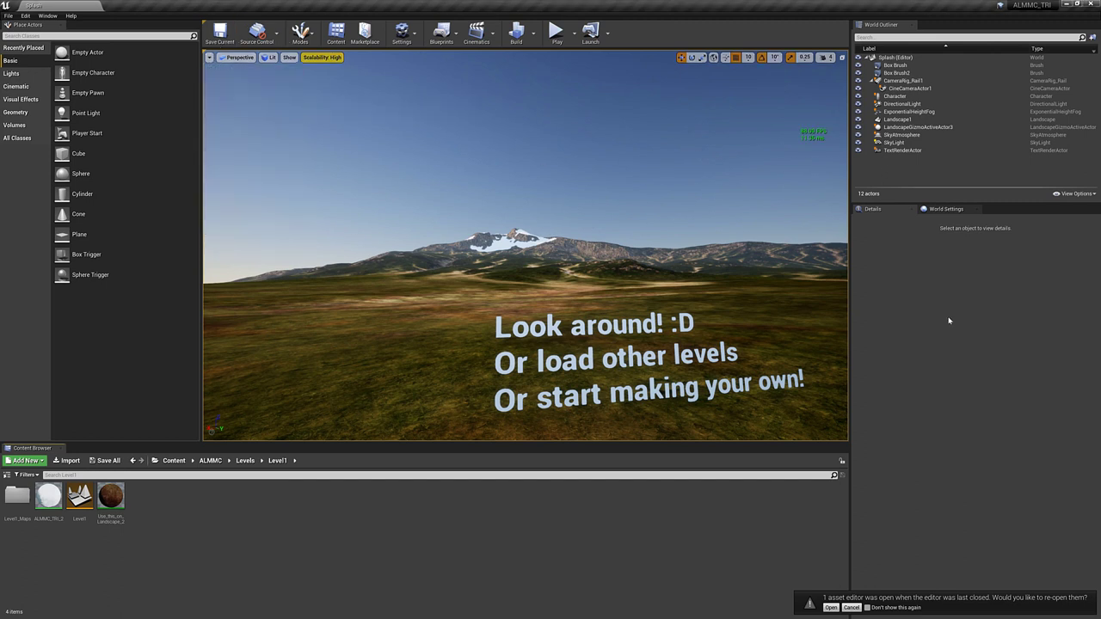
mouse_move(917, 313)
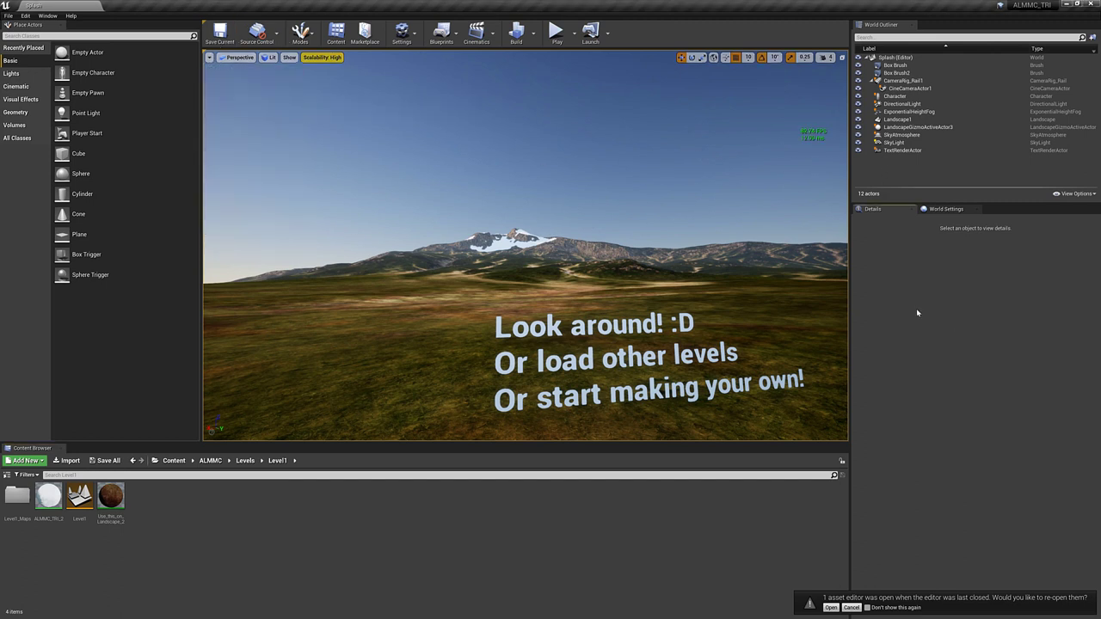
mouse_move(737, 185)
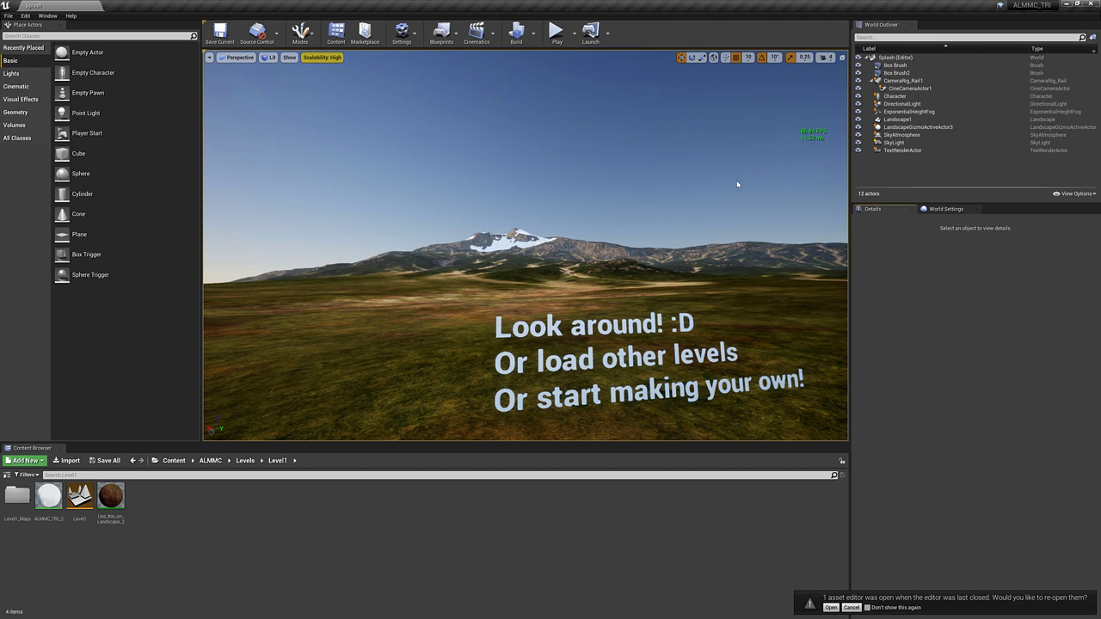
mouse_move(672, 261)
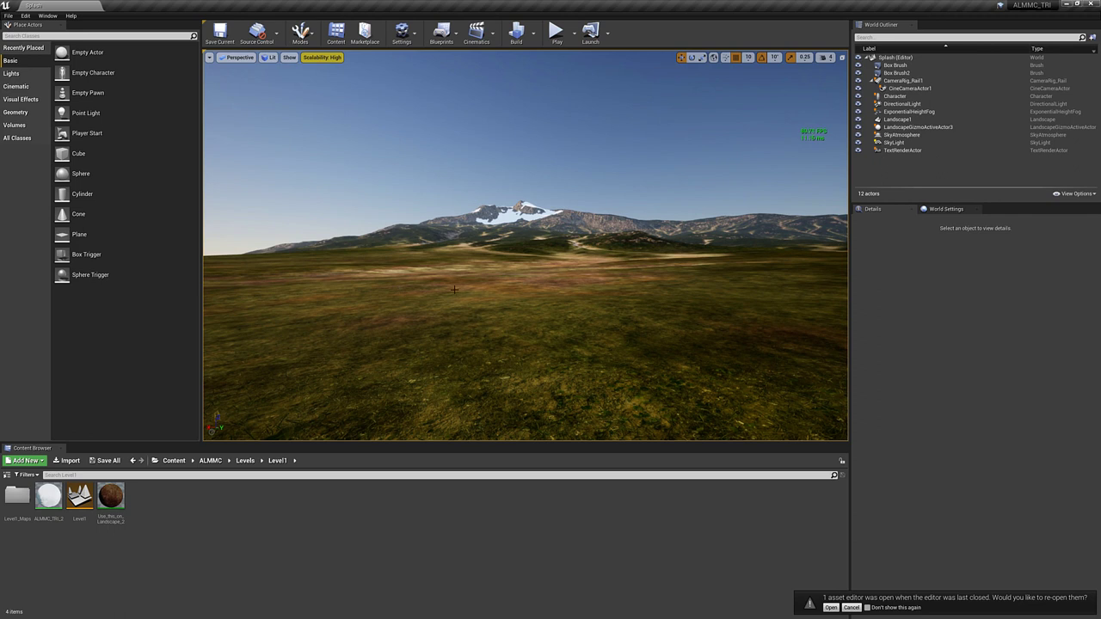
mouse_move(464, 236)
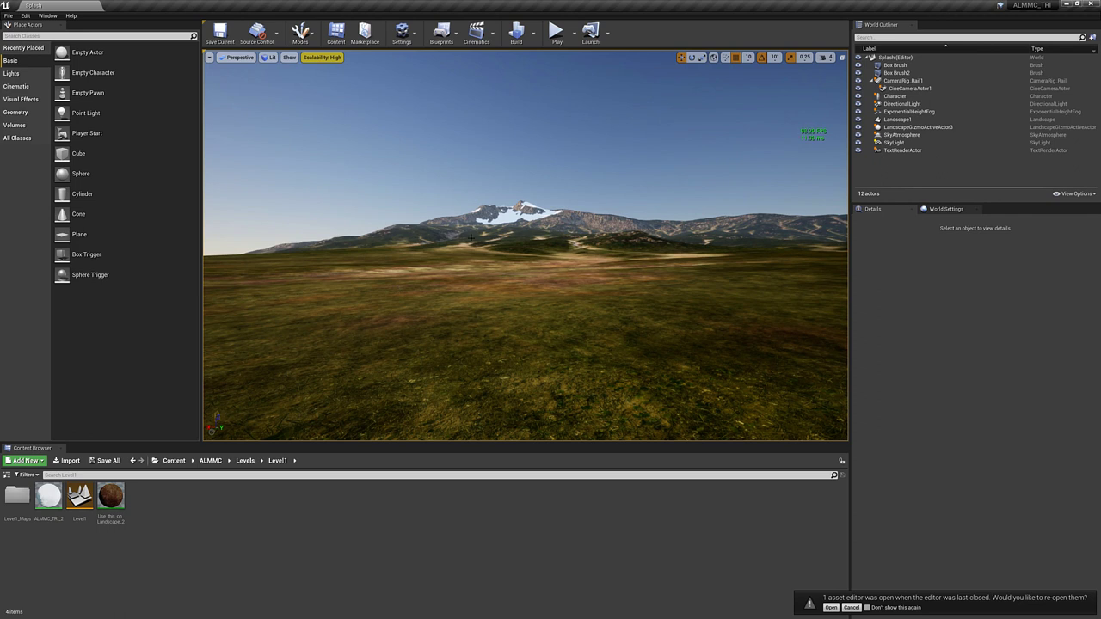
mouse_move(530, 299)
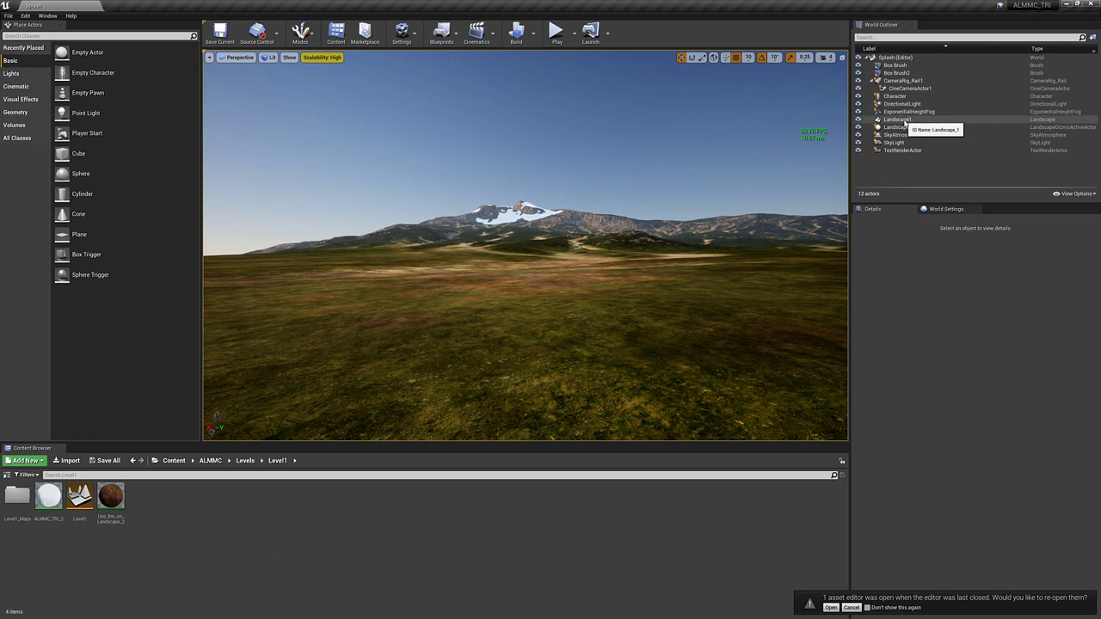
- Select Landscape1 in the level to inspect its material parameters
left_click(893, 119)
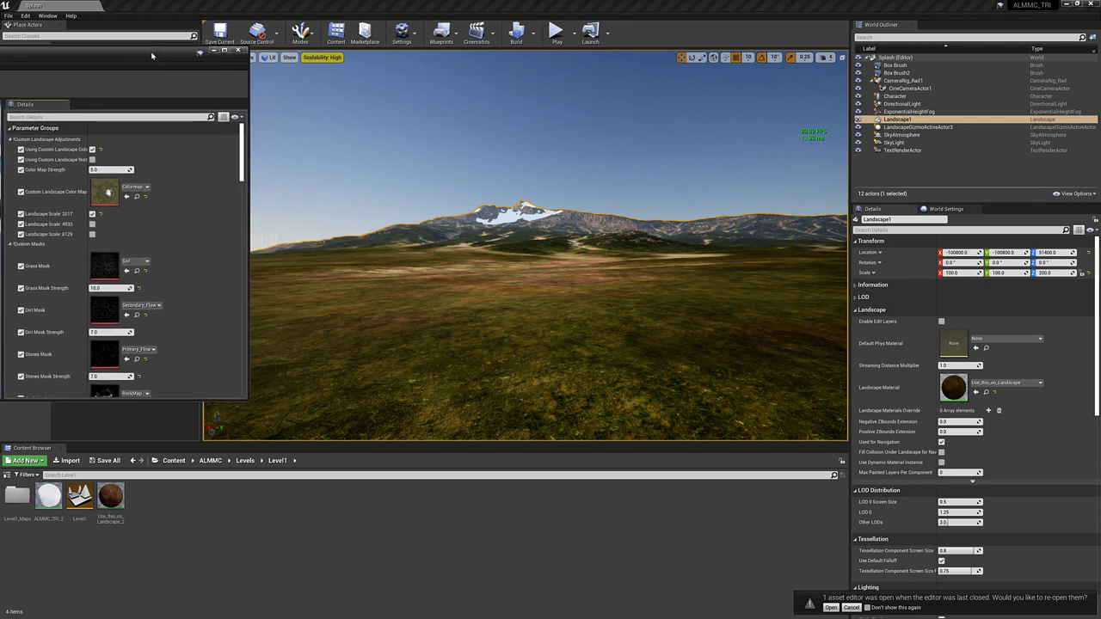
mouse_move(521, 232)
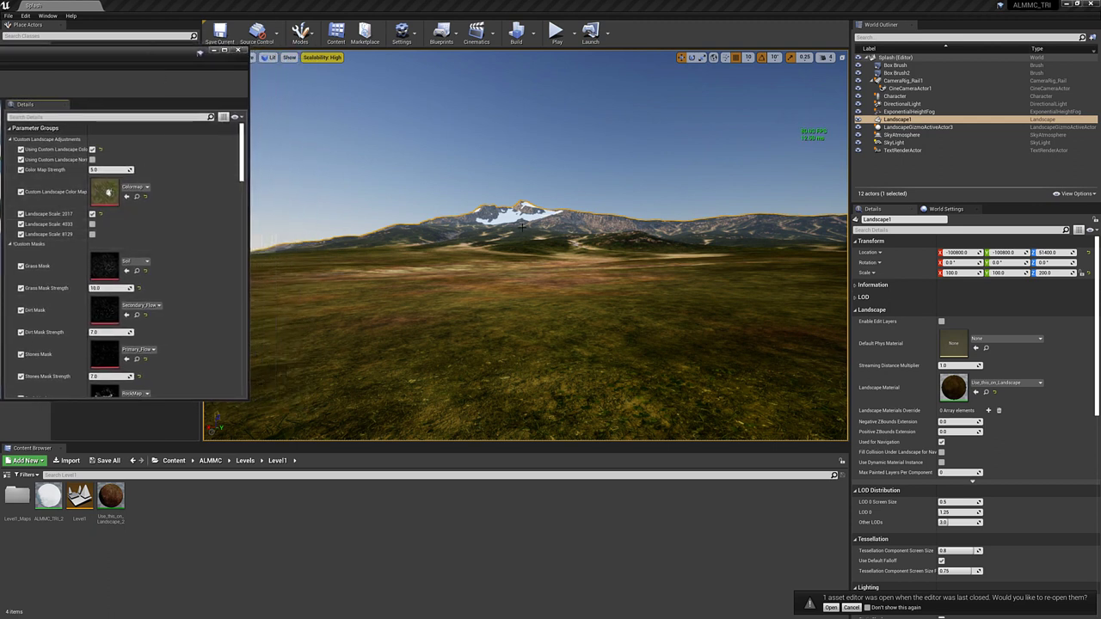
mouse_move(548, 200)
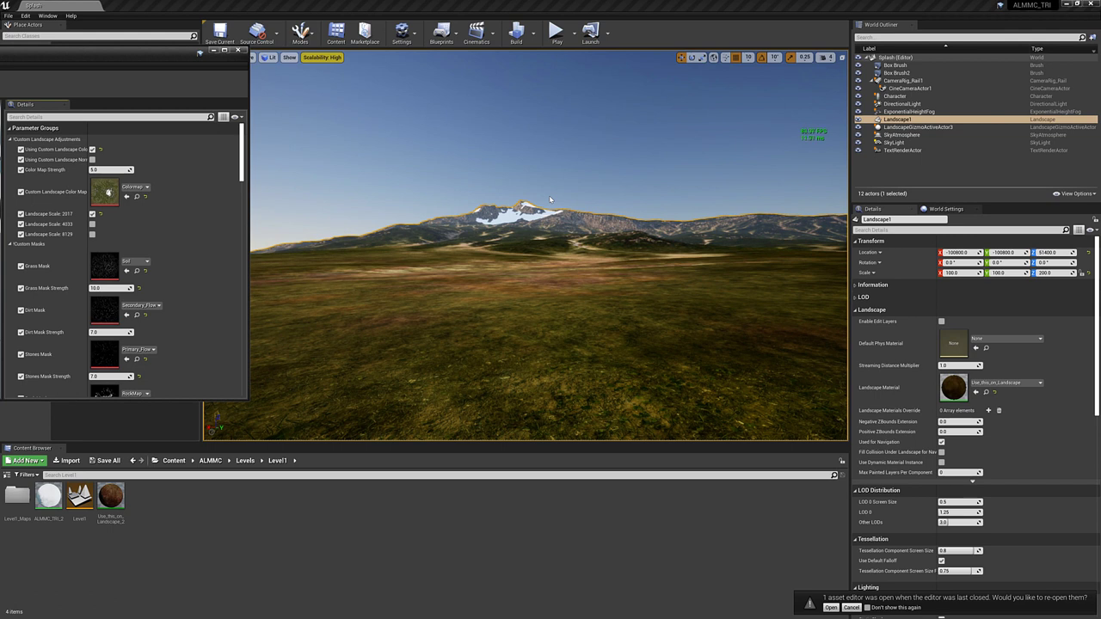
mouse_move(342, 192)
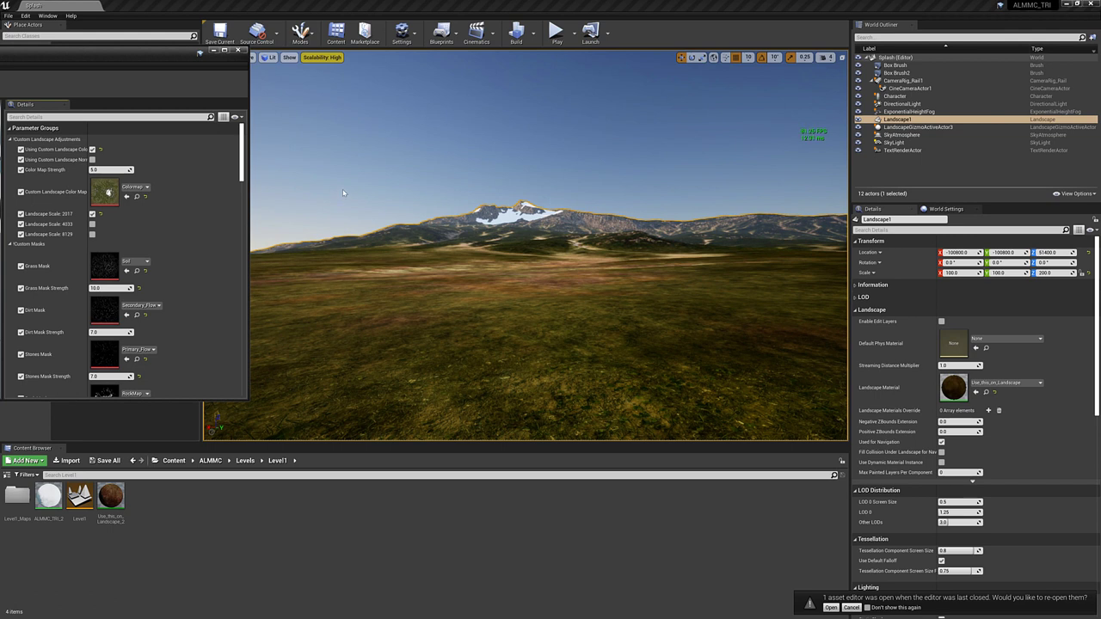
mouse_move(76, 226)
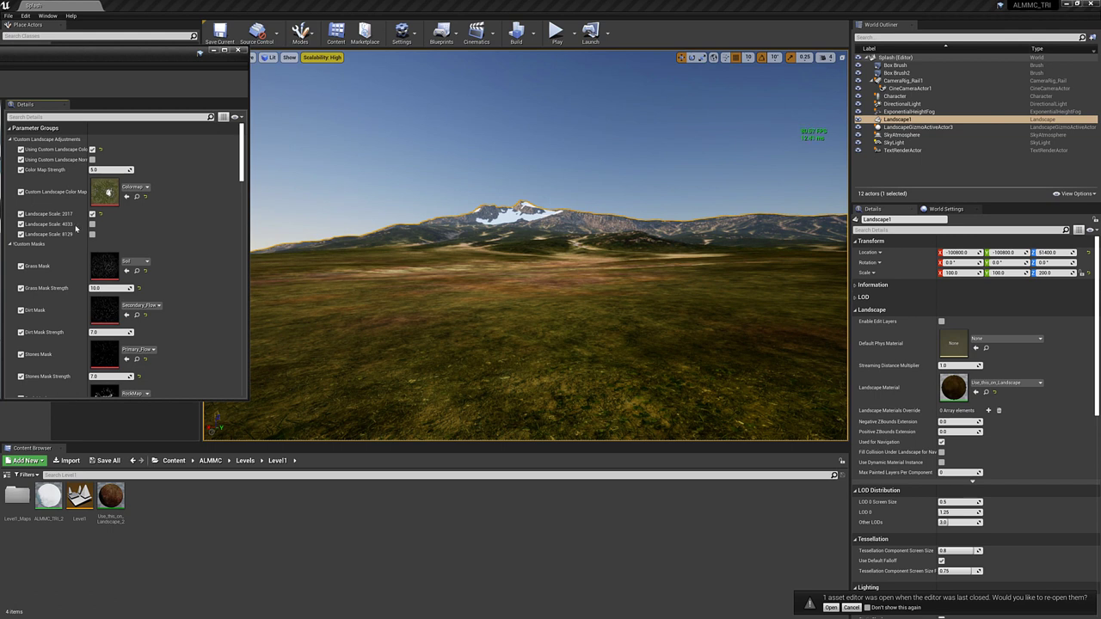
mouse_move(197, 215)
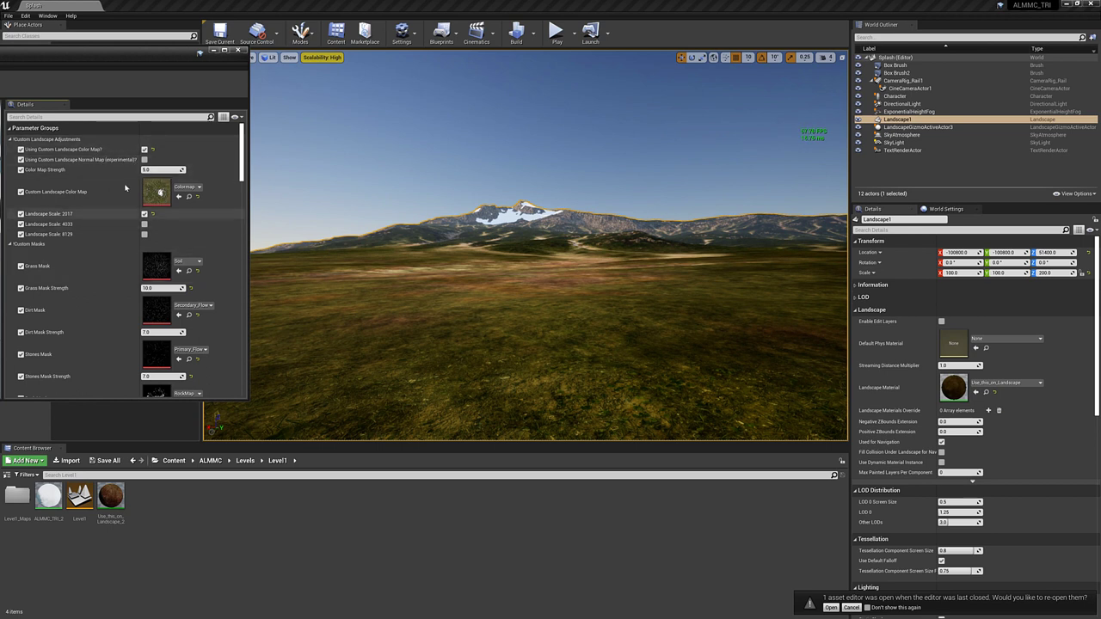
mouse_move(118, 172)
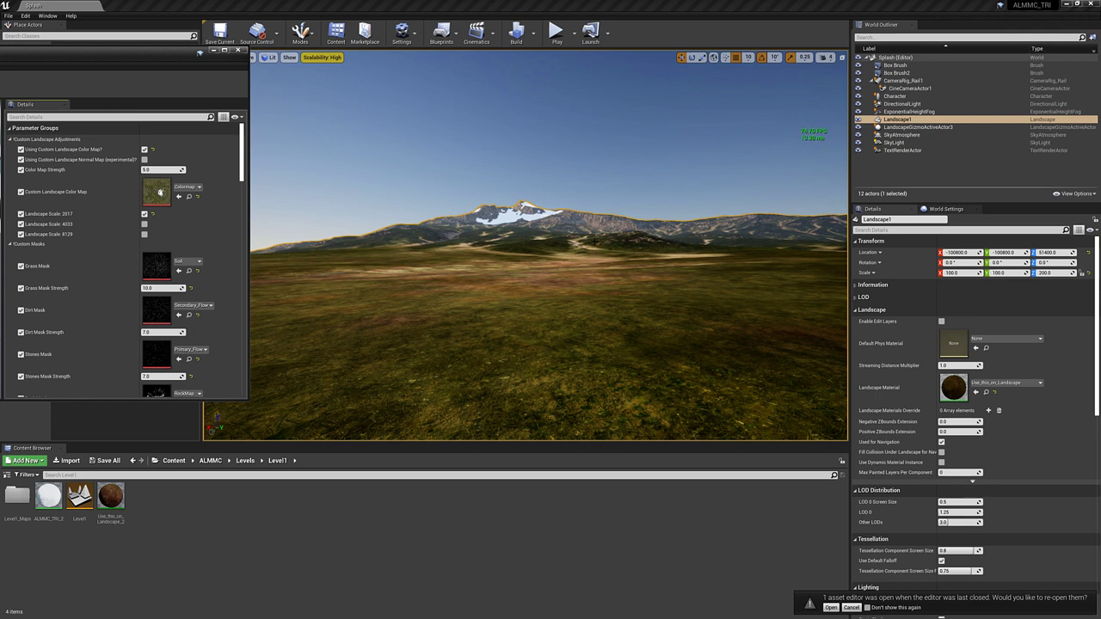
mouse_move(123, 181)
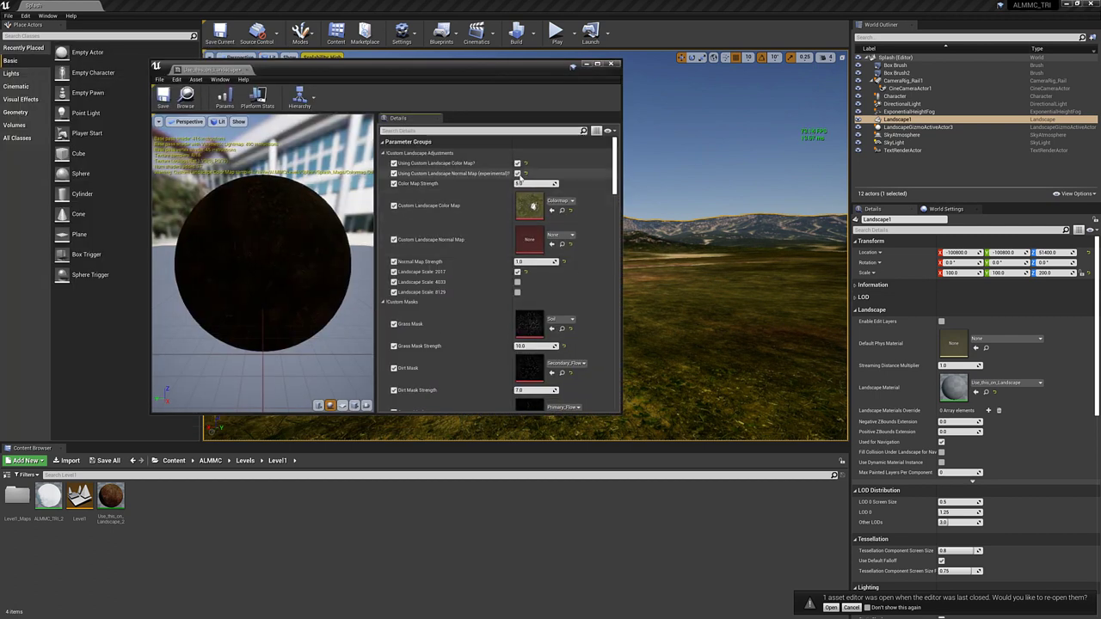
- Browse to Splash > Splash_Maps and assign Normal_Map as the custom landscape normal map
left_click(517, 173)
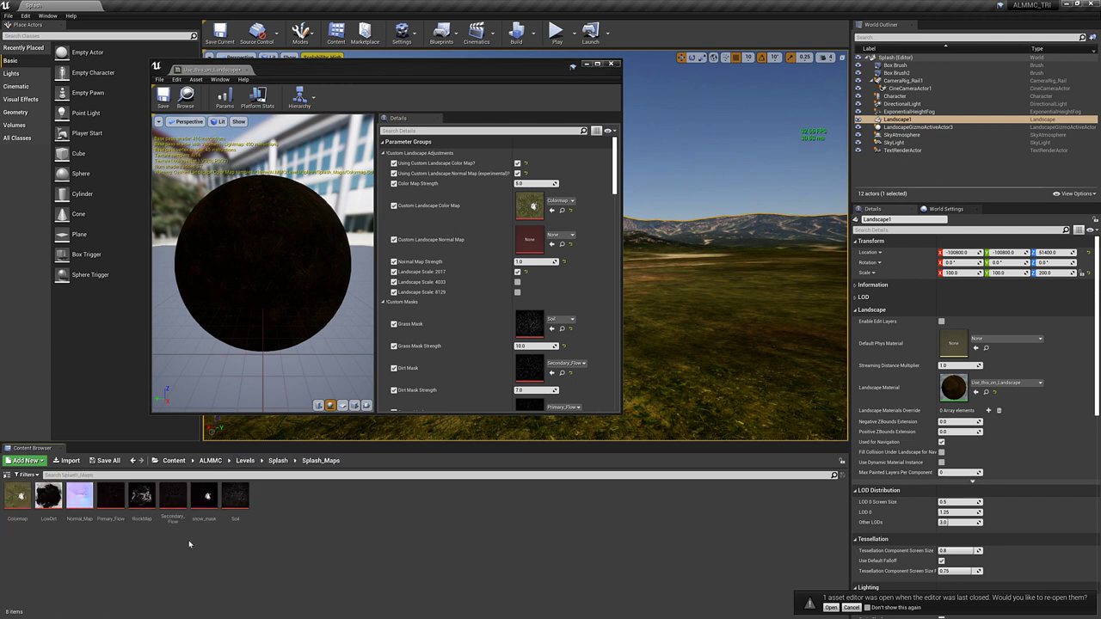
left_click(79, 494)
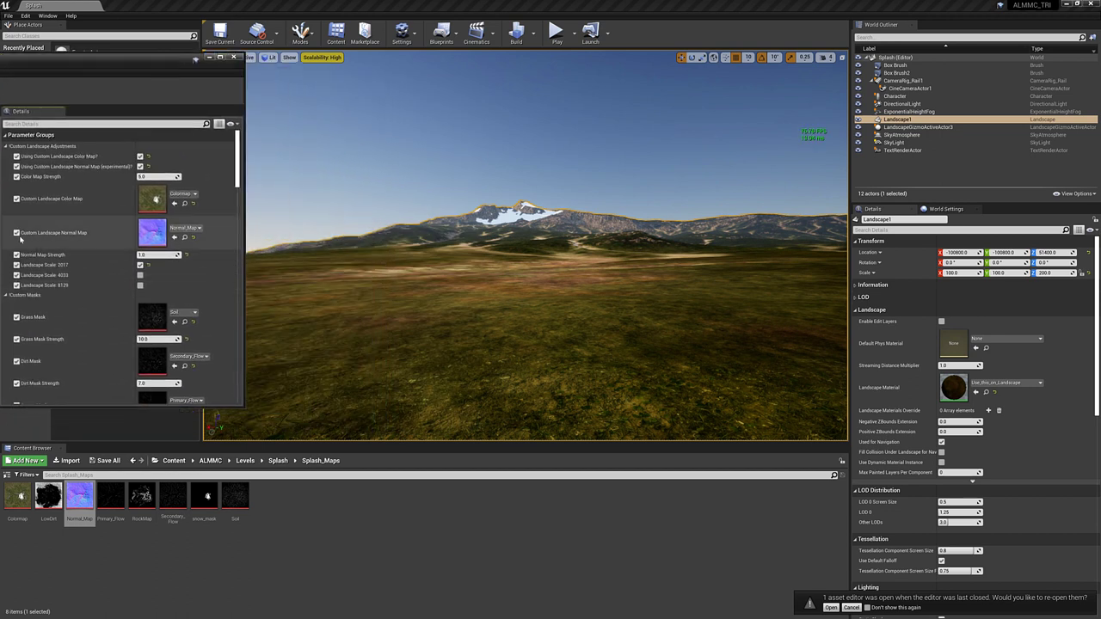
- Toggle the normal map override off and on, then disable 'Using Custom Landscape Normal Map (experimental)?'
left_click(15, 232)
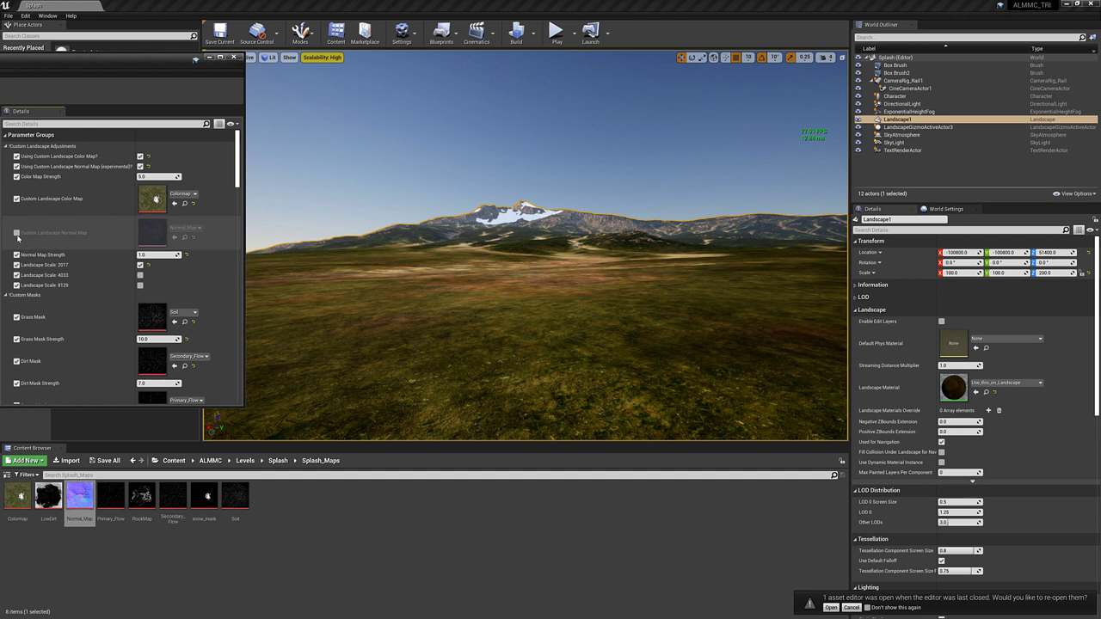
left_click(17, 233)
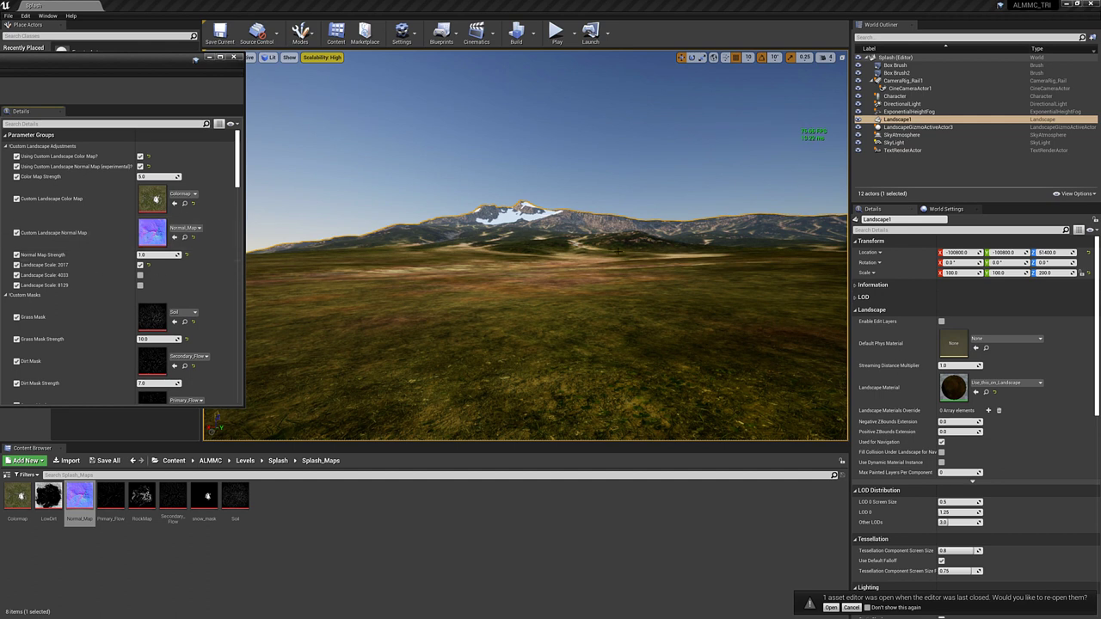
mouse_move(183, 275)
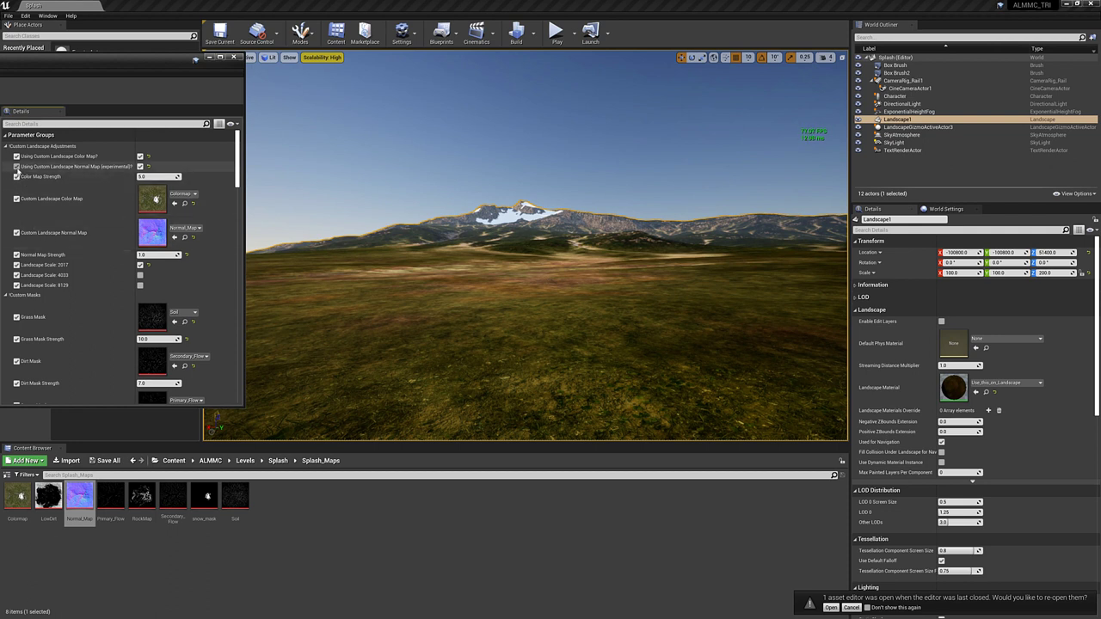
left_click(140, 166)
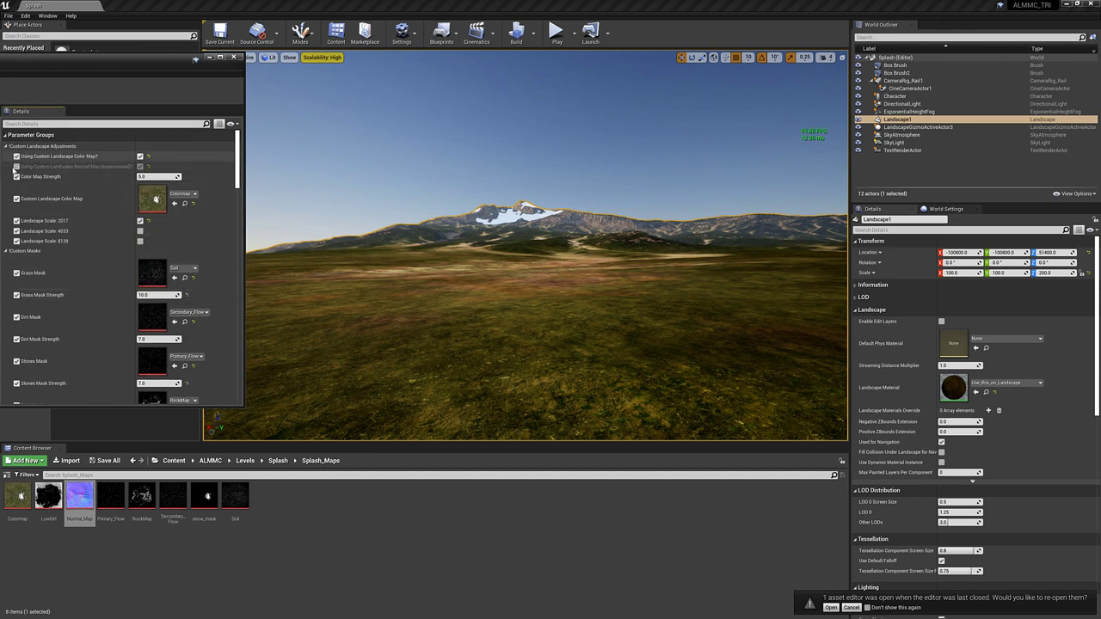
left_click(140, 166)
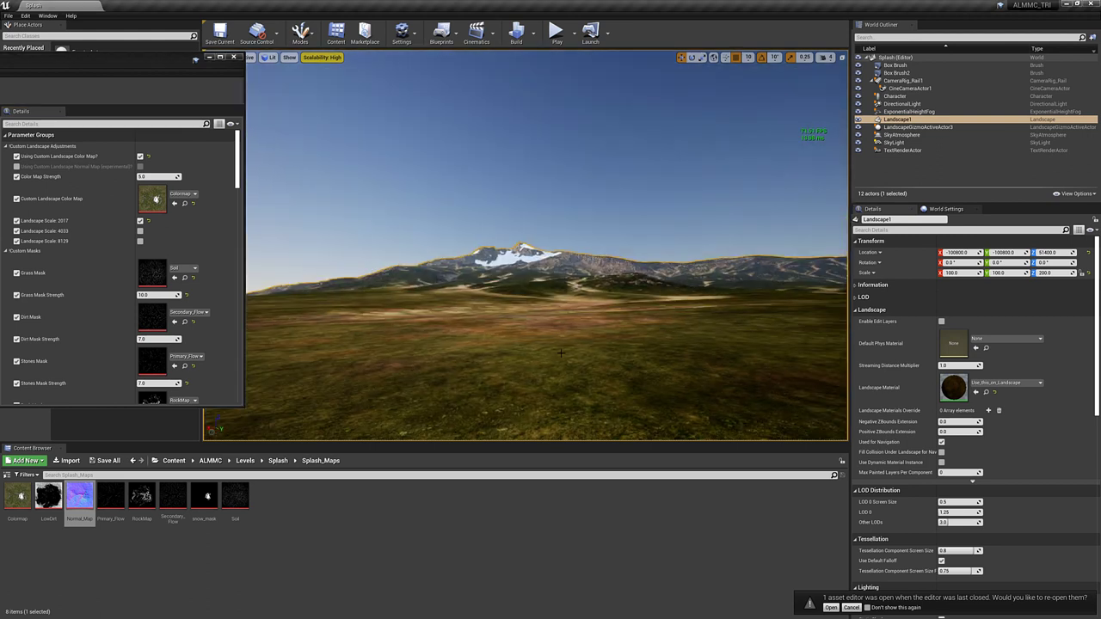
- Scroll down to Custom Masks and set Snow Mask Strength to 100
scroll("down", 3)
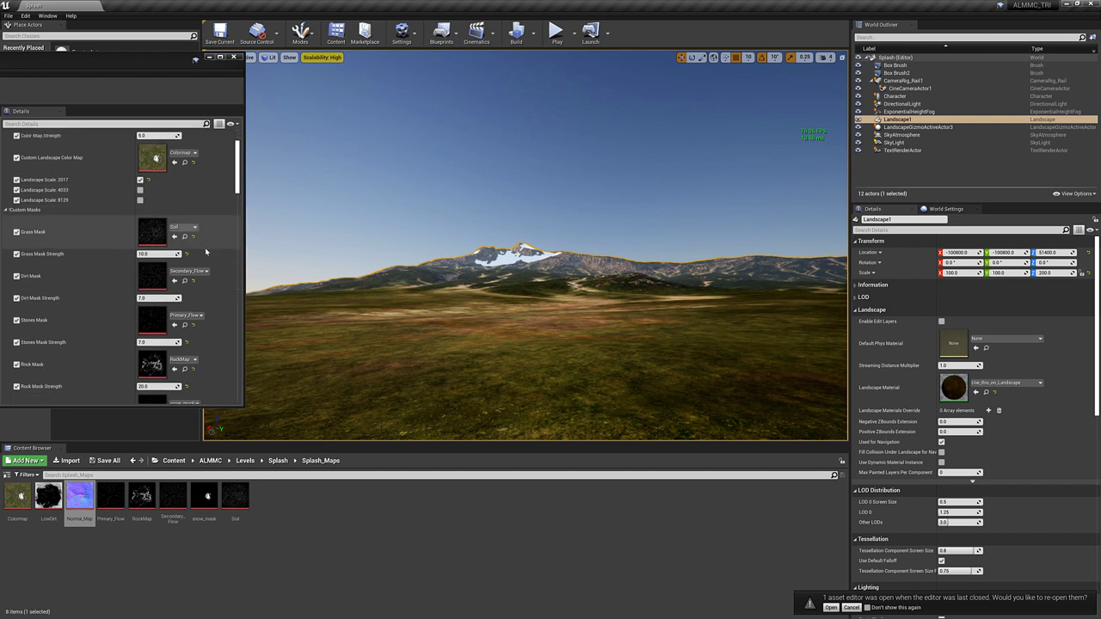
scroll("down", 3)
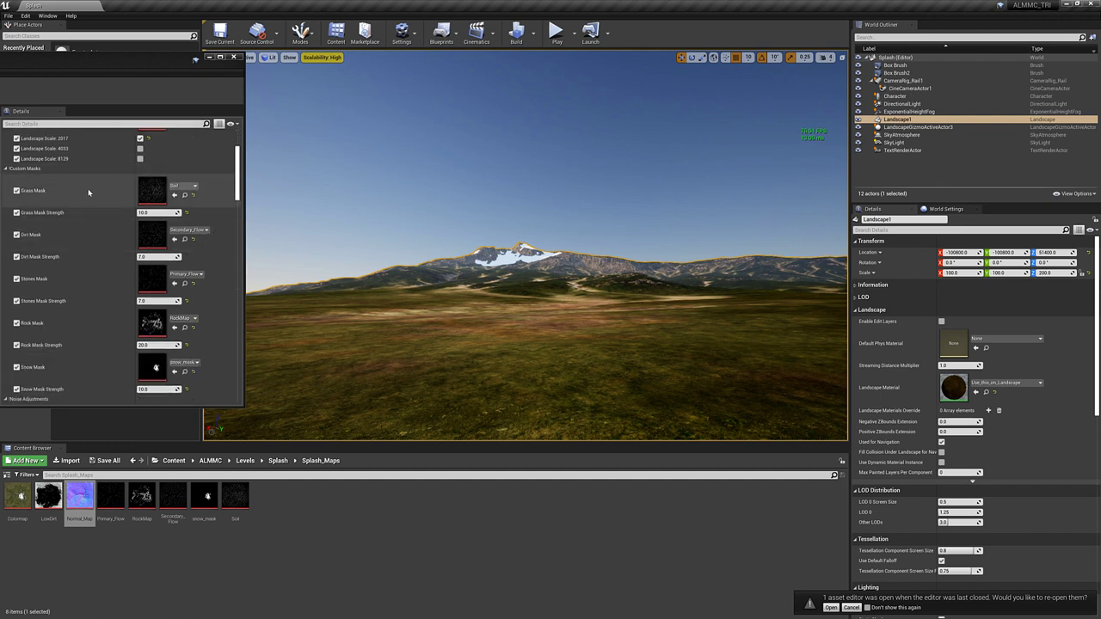
scroll("down", 3)
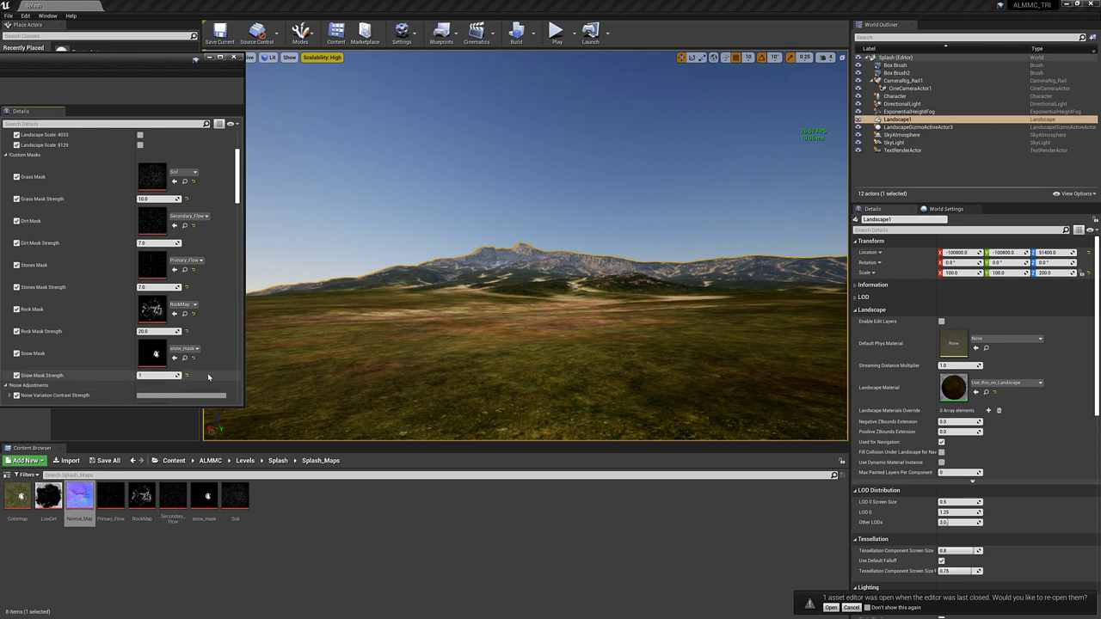
type("100.0")
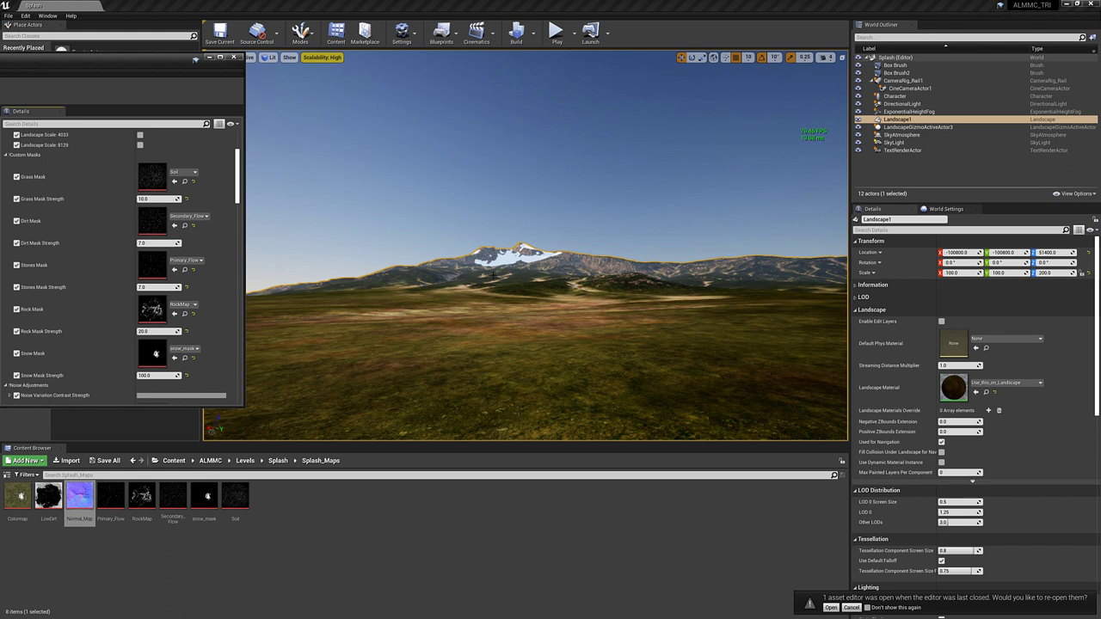
mouse_move(153, 351)
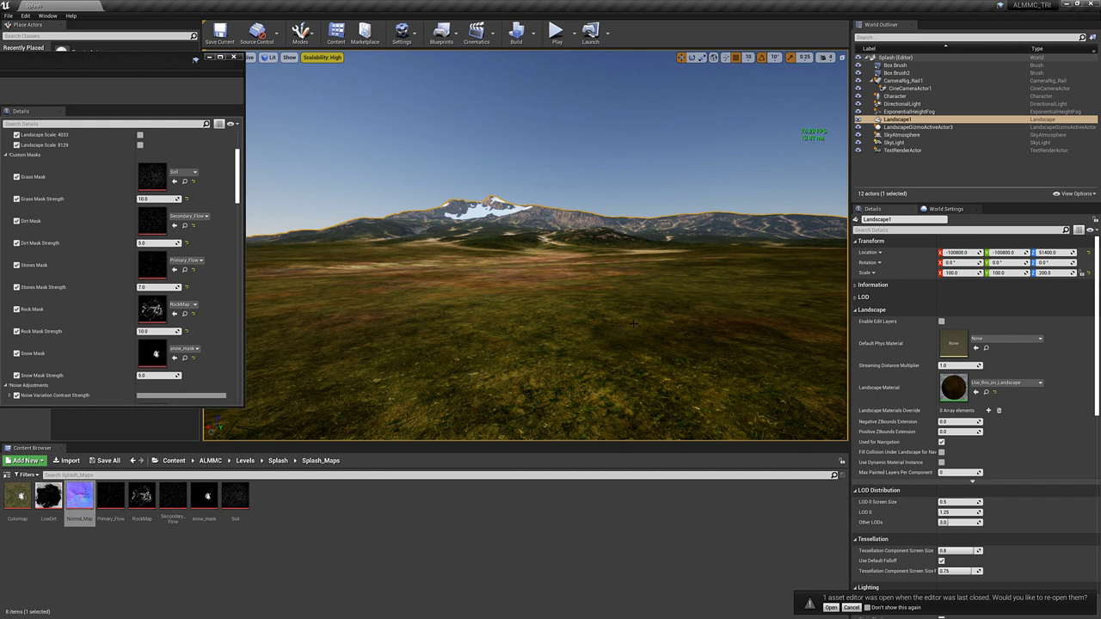
mouse_move(319, 234)
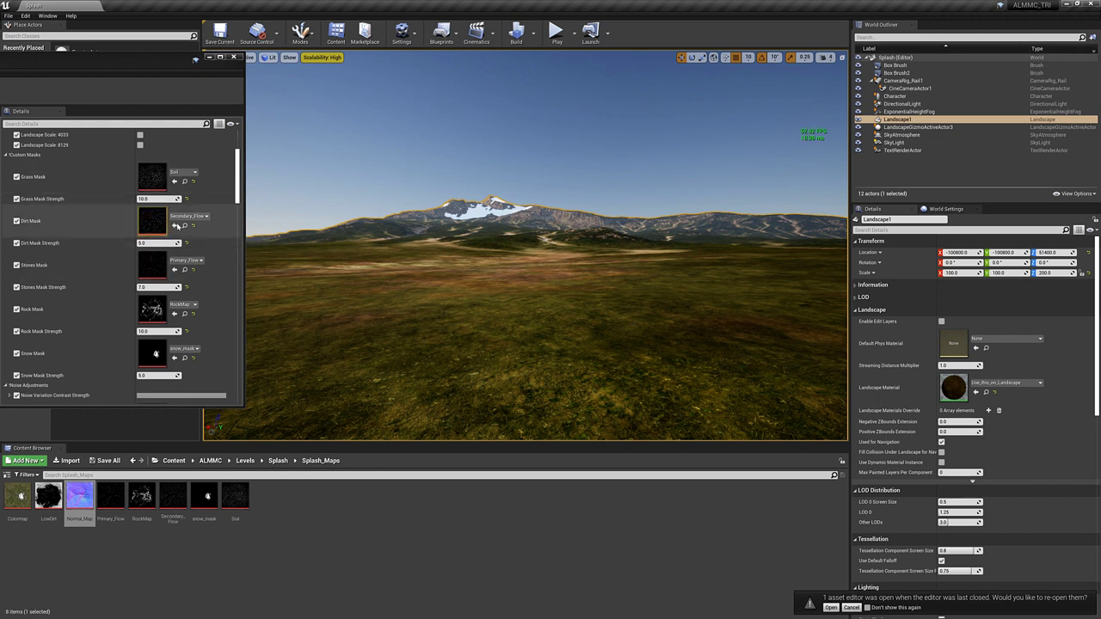
scroll("down", 3)
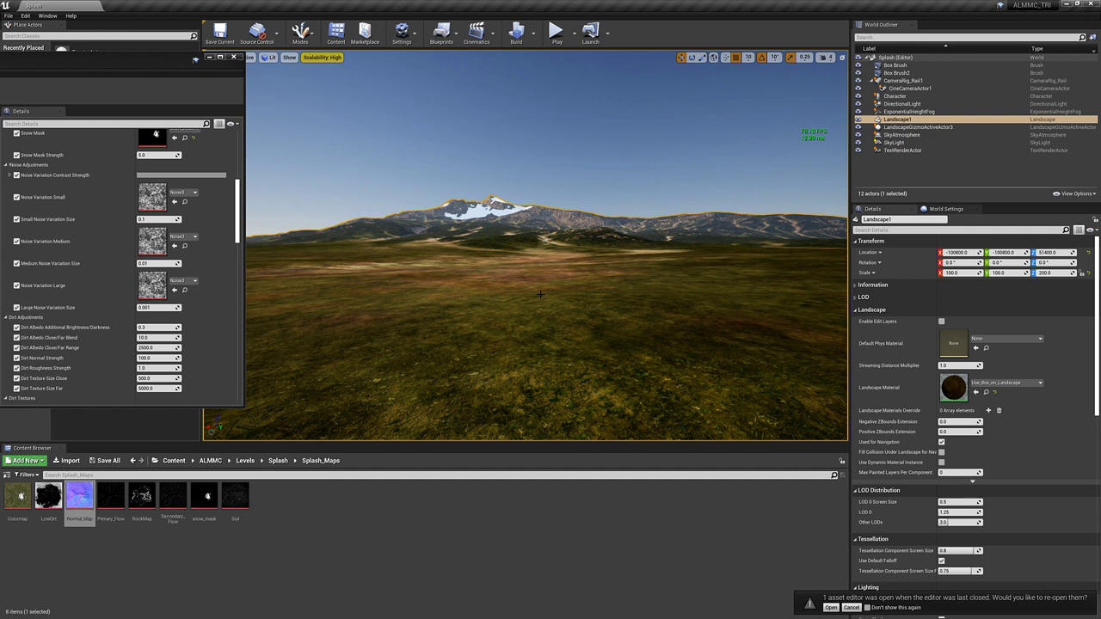
mouse_move(403, 224)
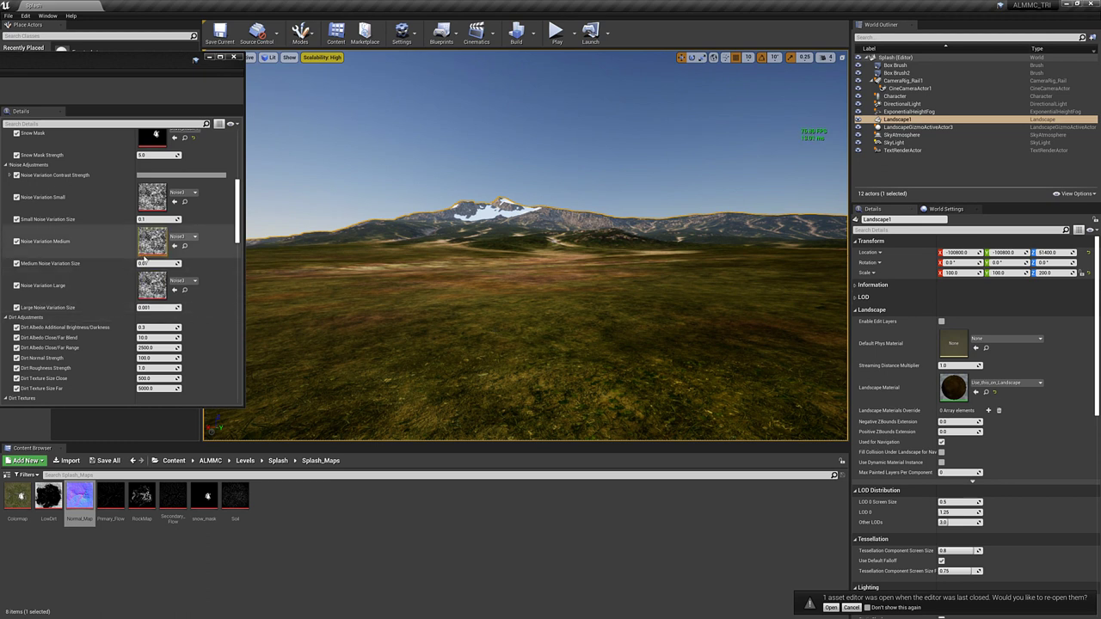
scroll("down", 3)
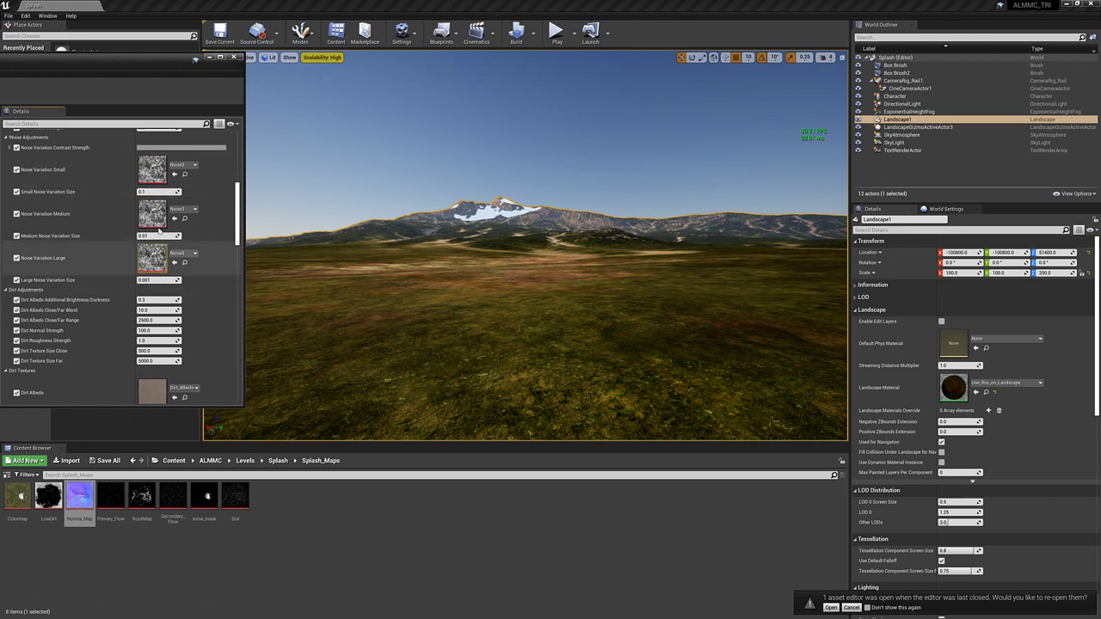
mouse_move(153, 170)
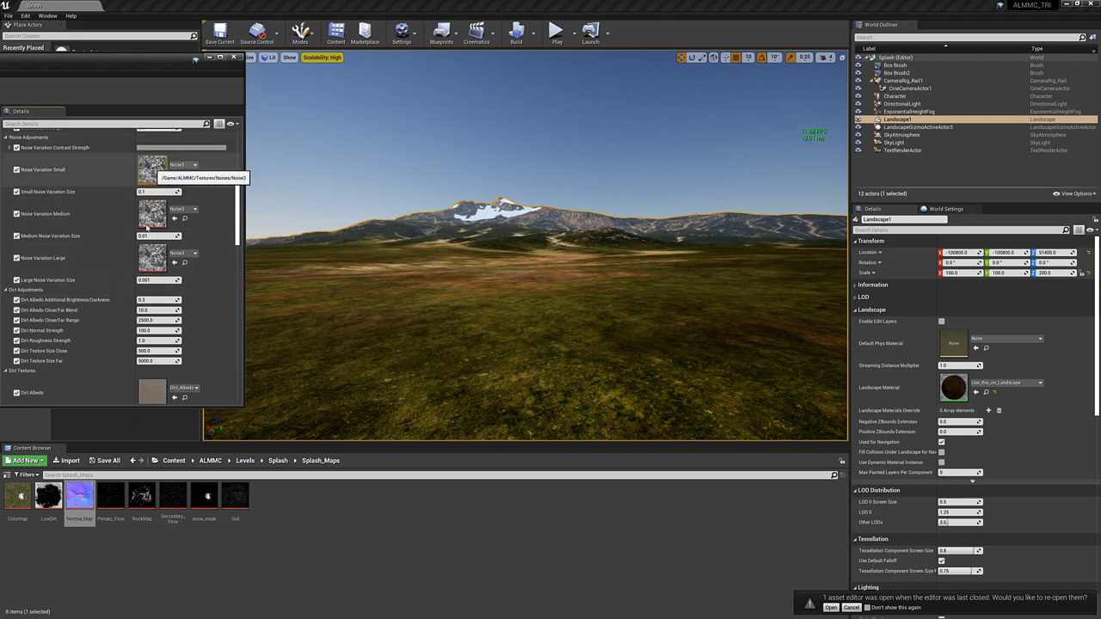
scroll("down", 3)
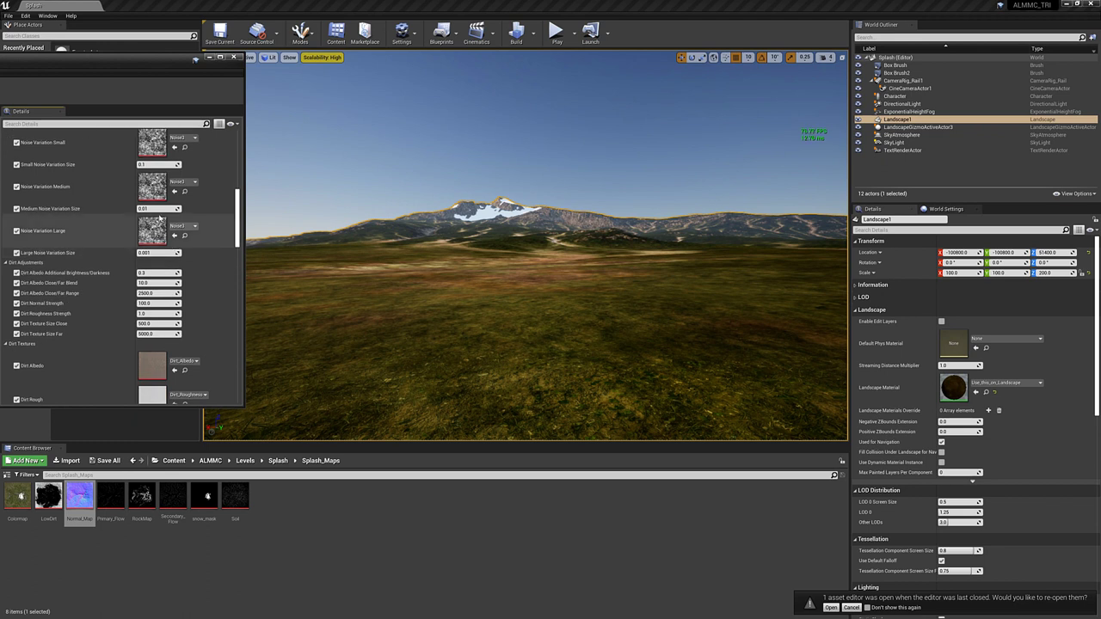
mouse_move(154, 233)
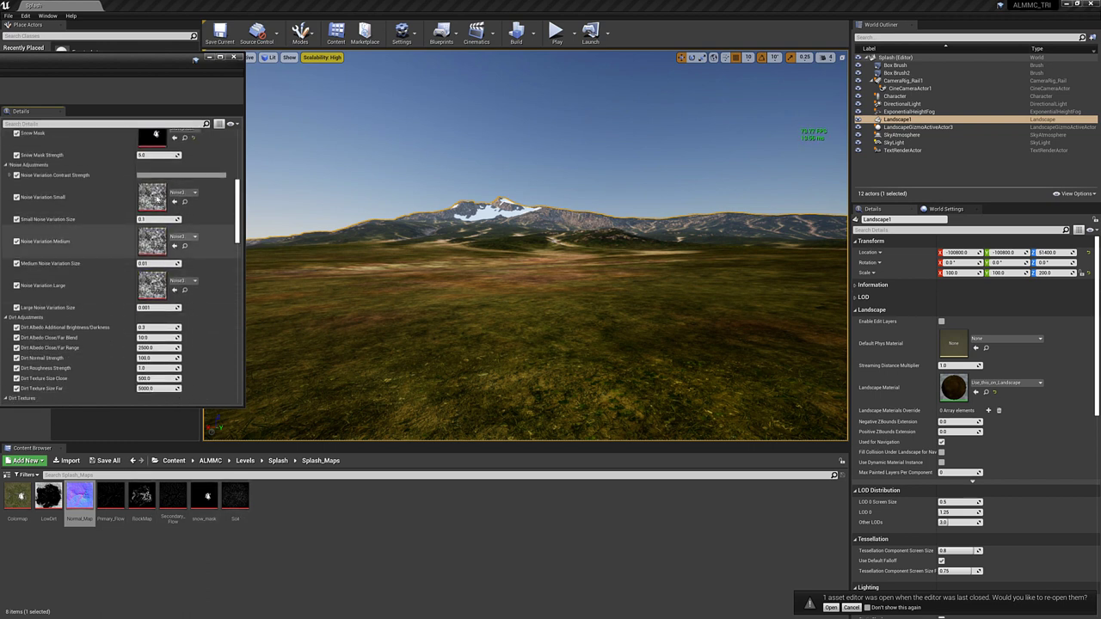
scroll("down", 3)
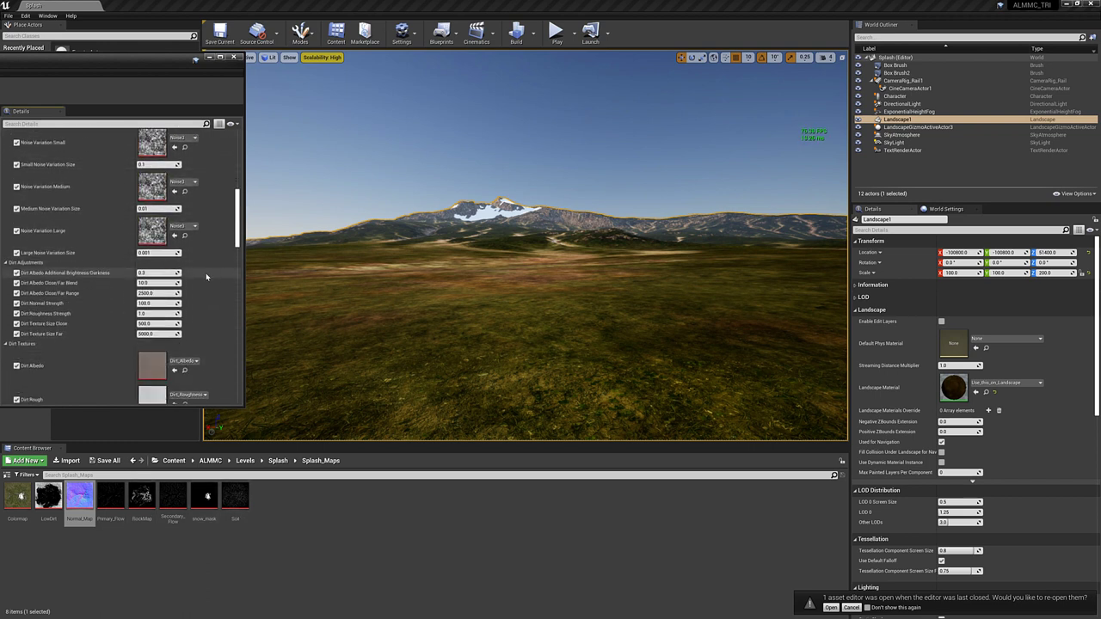
scroll("down", 3)
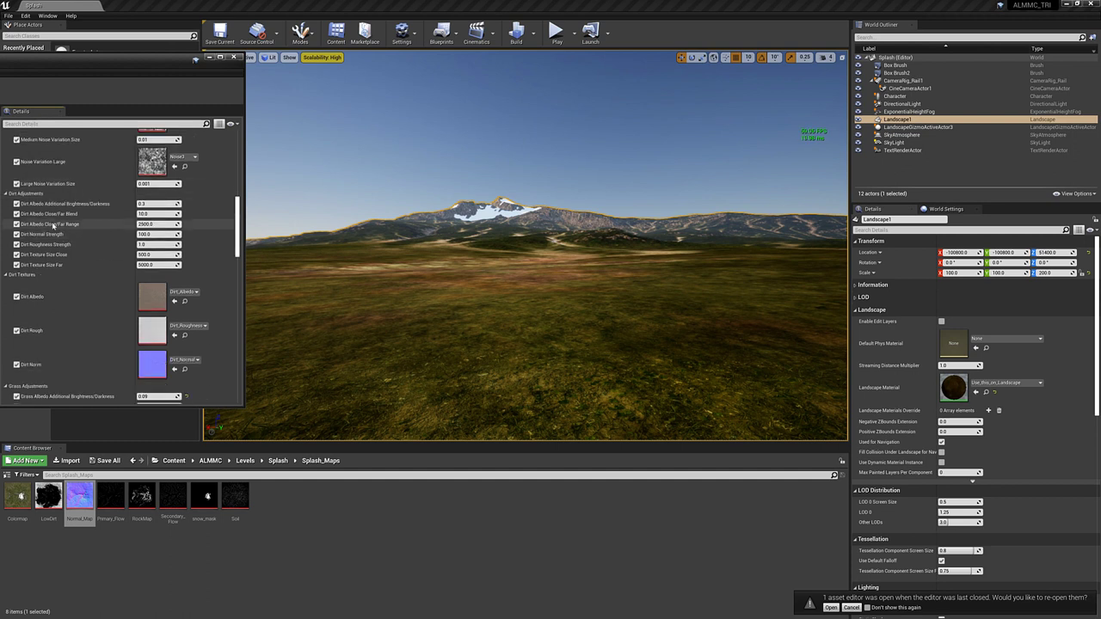
scroll("down", 3)
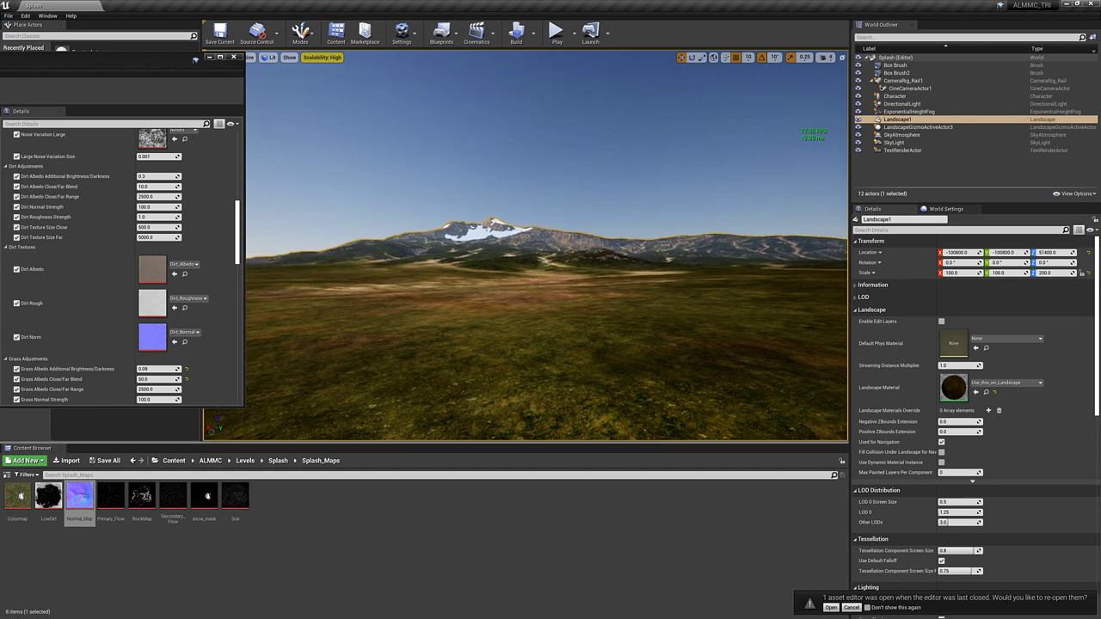
mouse_move(398, 313)
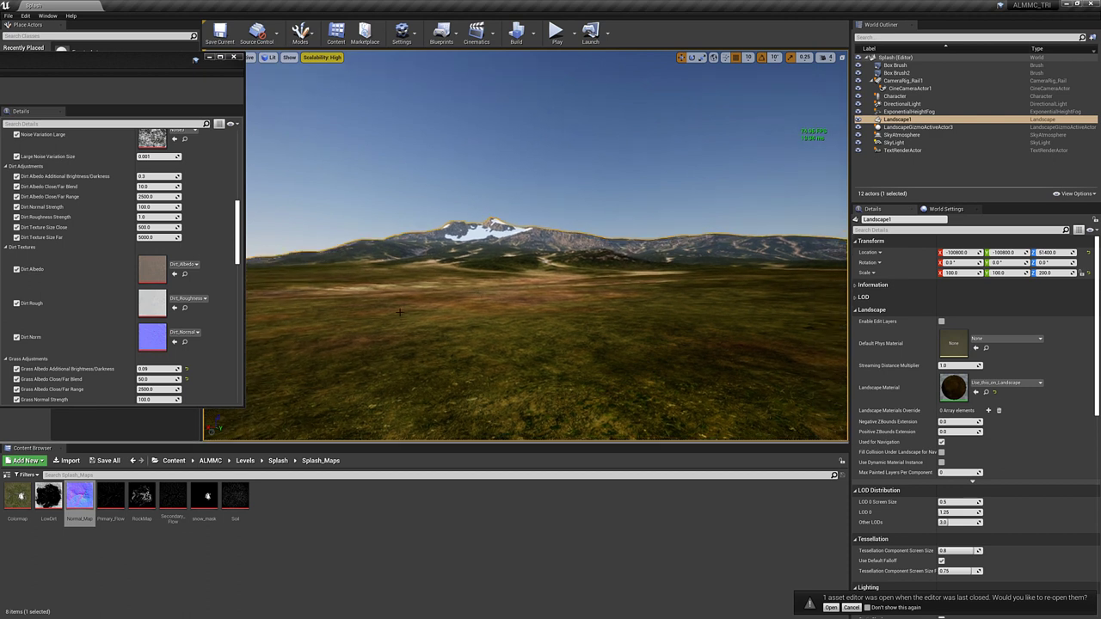
mouse_move(181, 302)
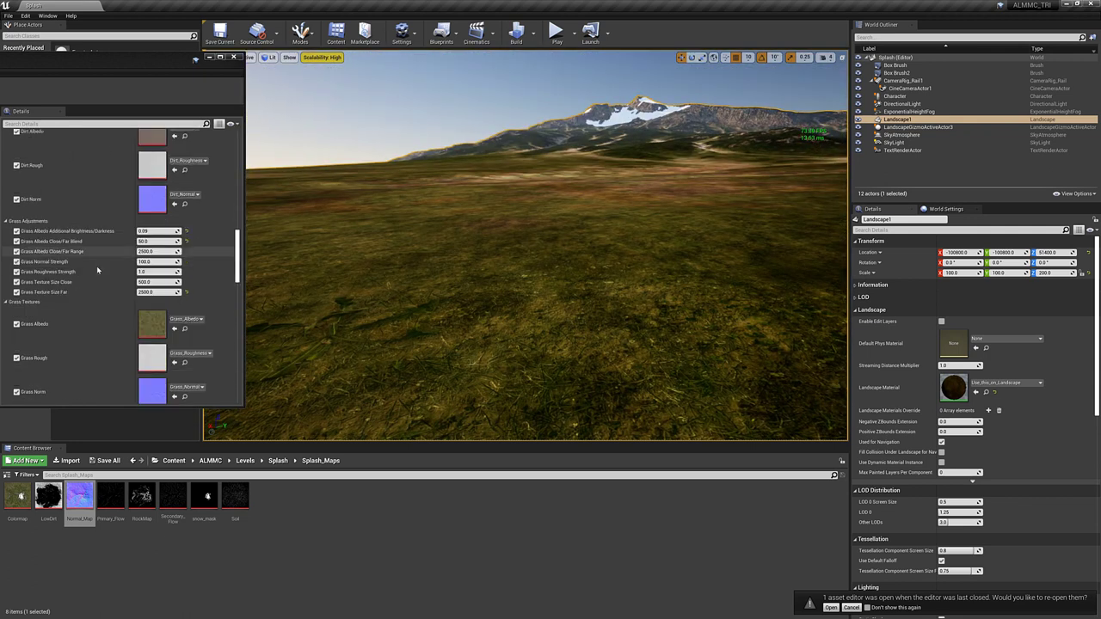
- Scroll the Details panel down to Grass Texture Size Close under Grass Adjustments
scroll("down", 3)
type("100")
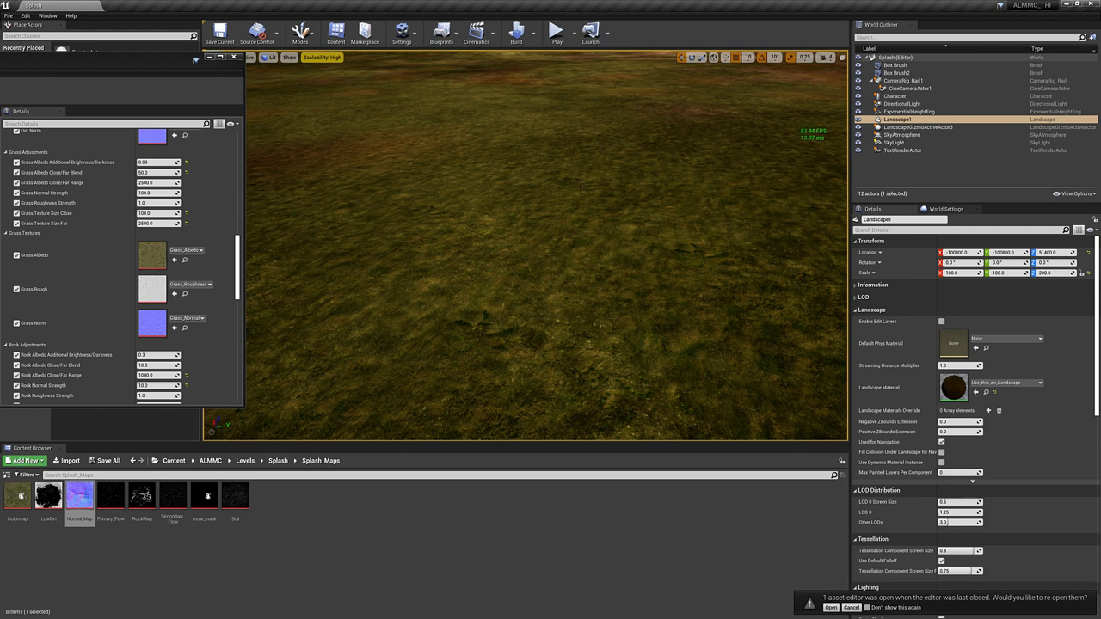
mouse_move(509, 284)
type("250")
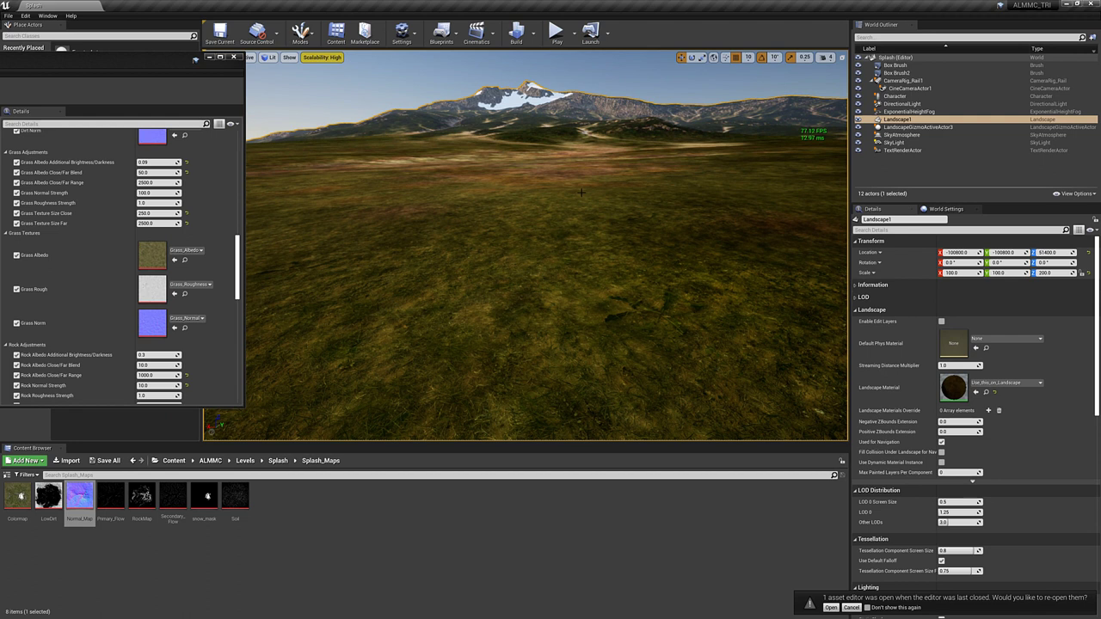
mouse_move(603, 198)
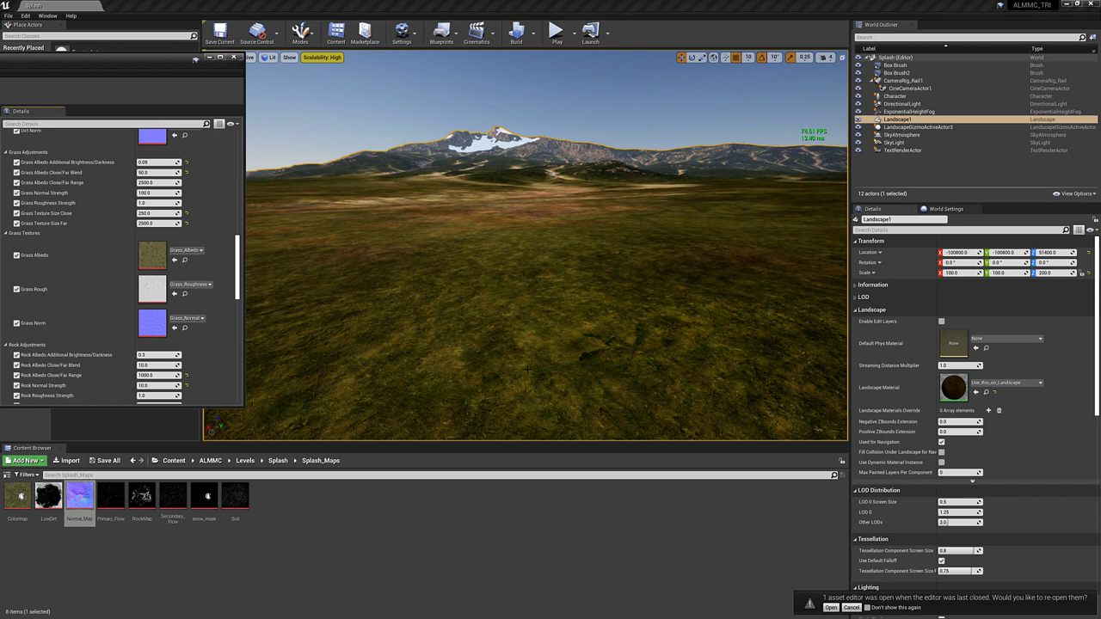
scroll("down", 3)
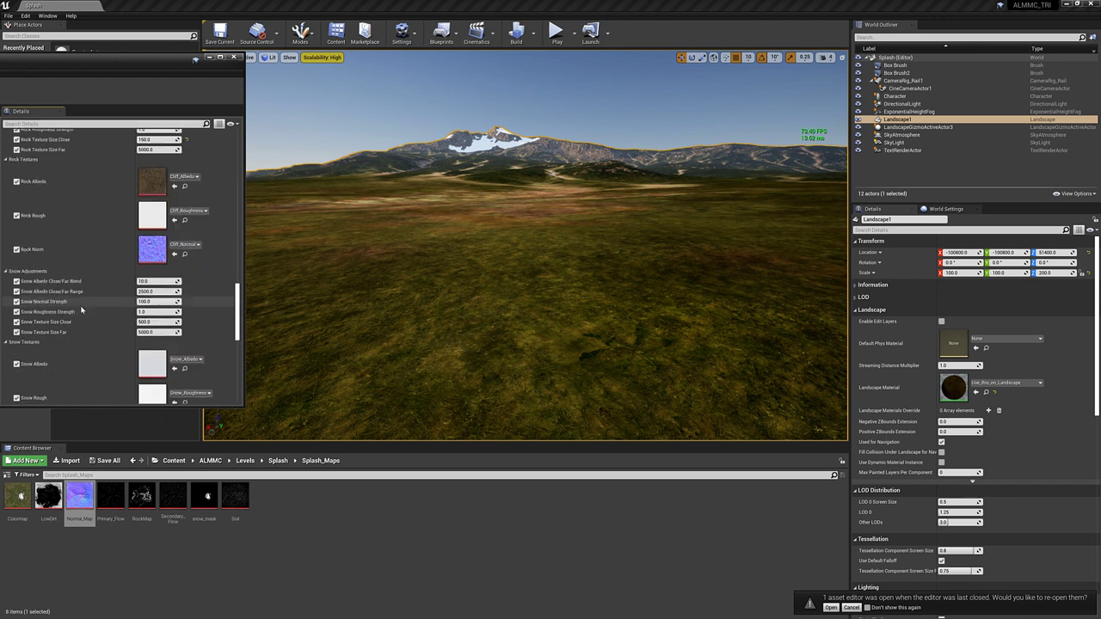
scroll("down", 3)
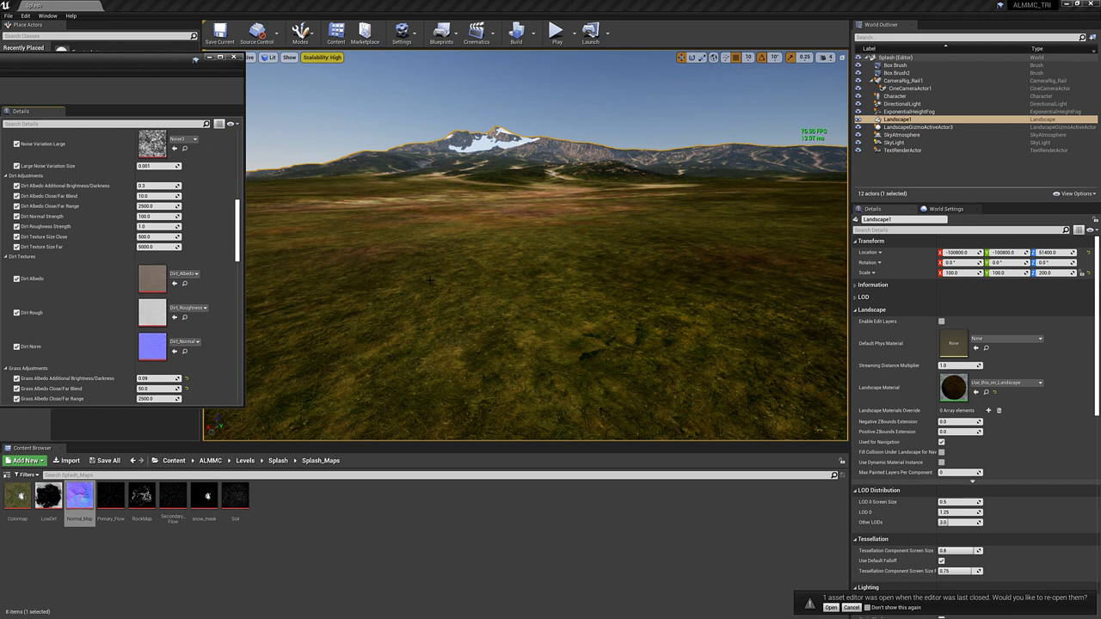
mouse_move(212, 295)
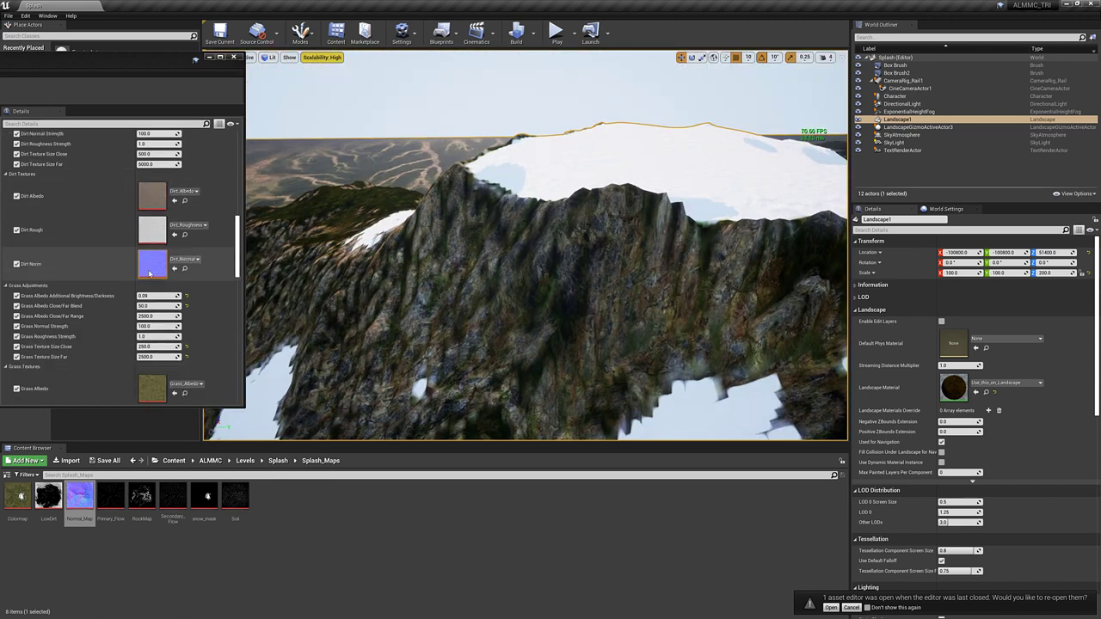
- Scroll down to Rock Adjustments and right-click a rock parameter in Details
scroll("down", 3)
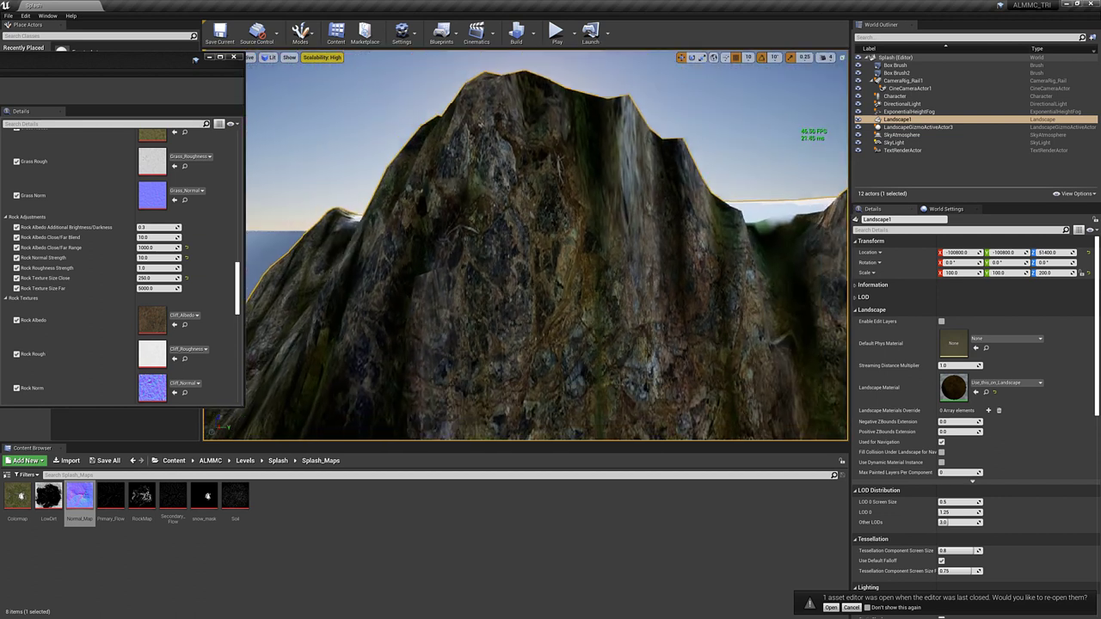
right_click(155, 288)
type("2500")
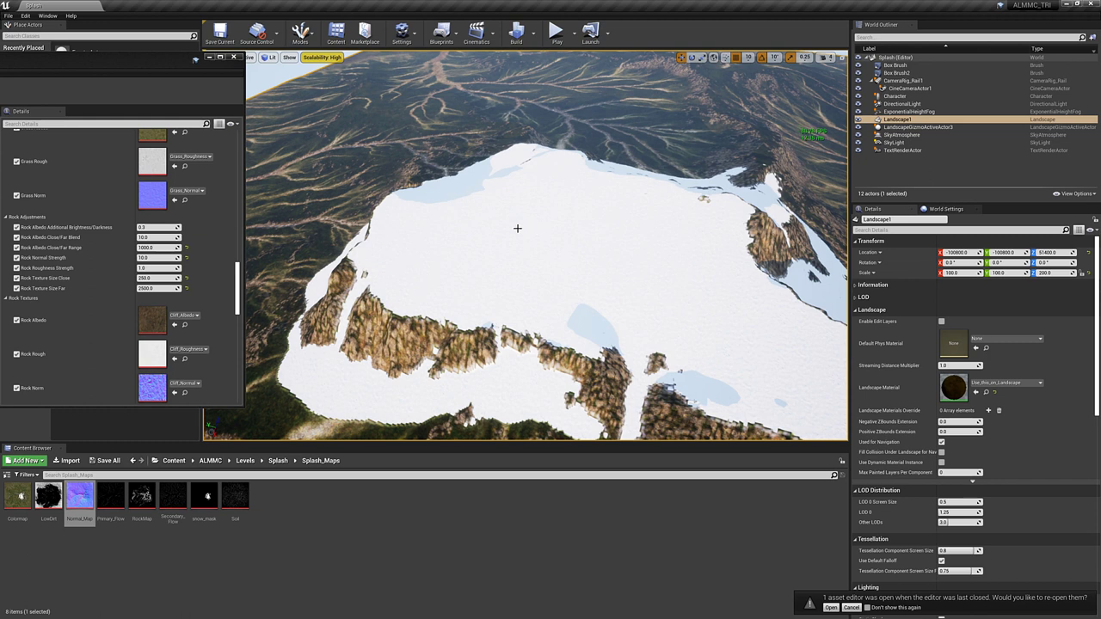
mouse_move(527, 269)
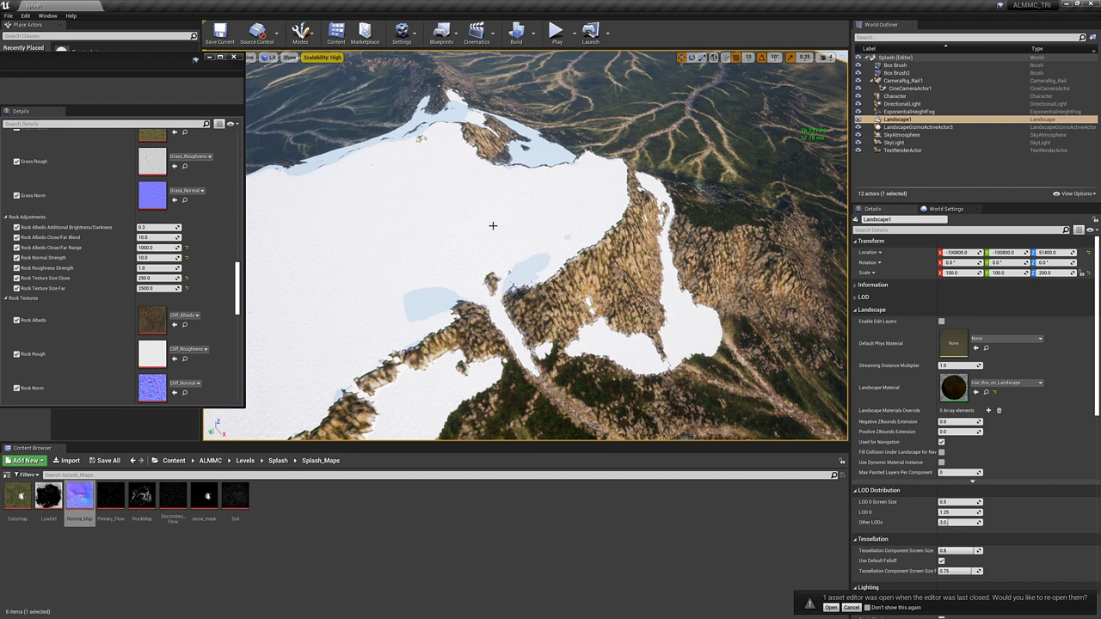
mouse_move(422, 230)
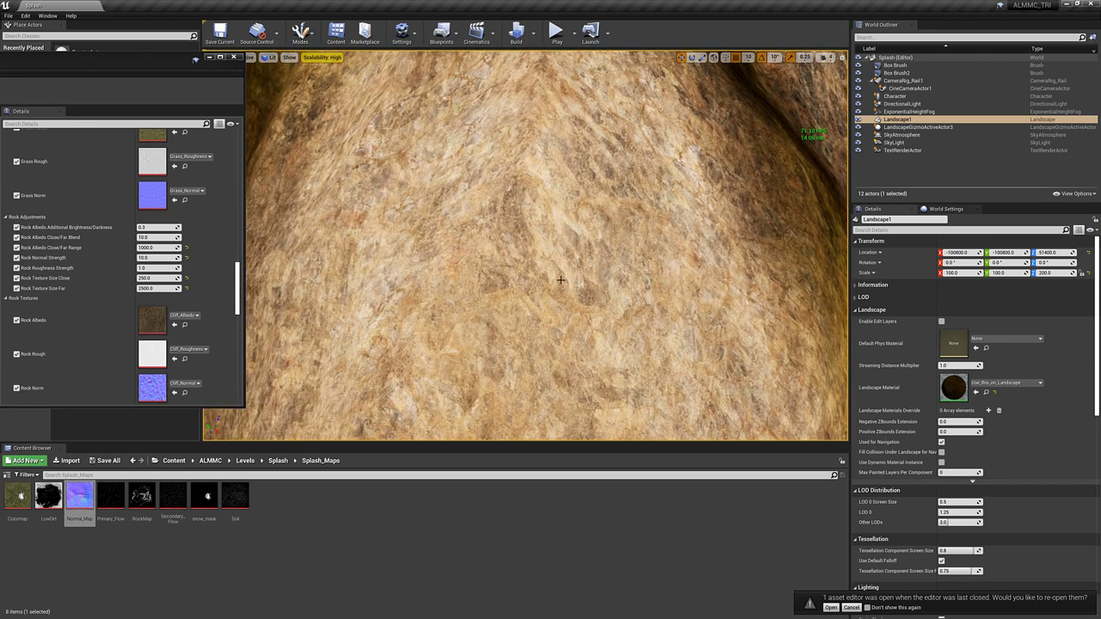
- Move the viewport back to ground level over the grassland, facing the snowy summit
left_click_drag(559, 280, 517, 262)
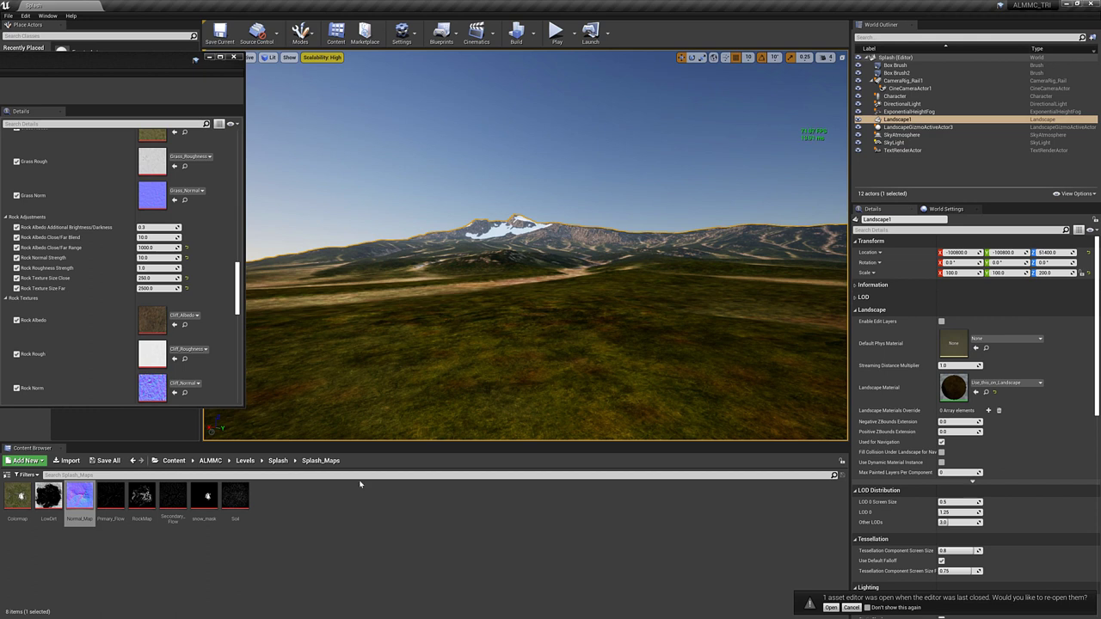
- Open the ALMMC_TRI material from Content/ALMMC/Materials in the Material Editor
left_click(211, 460)
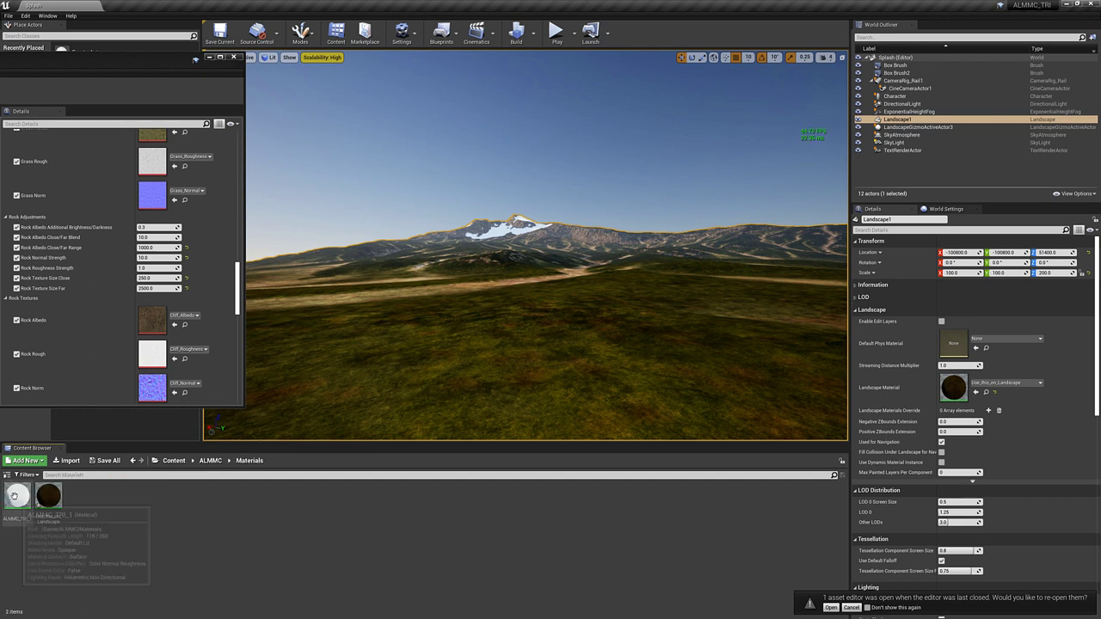
double_click(21, 515)
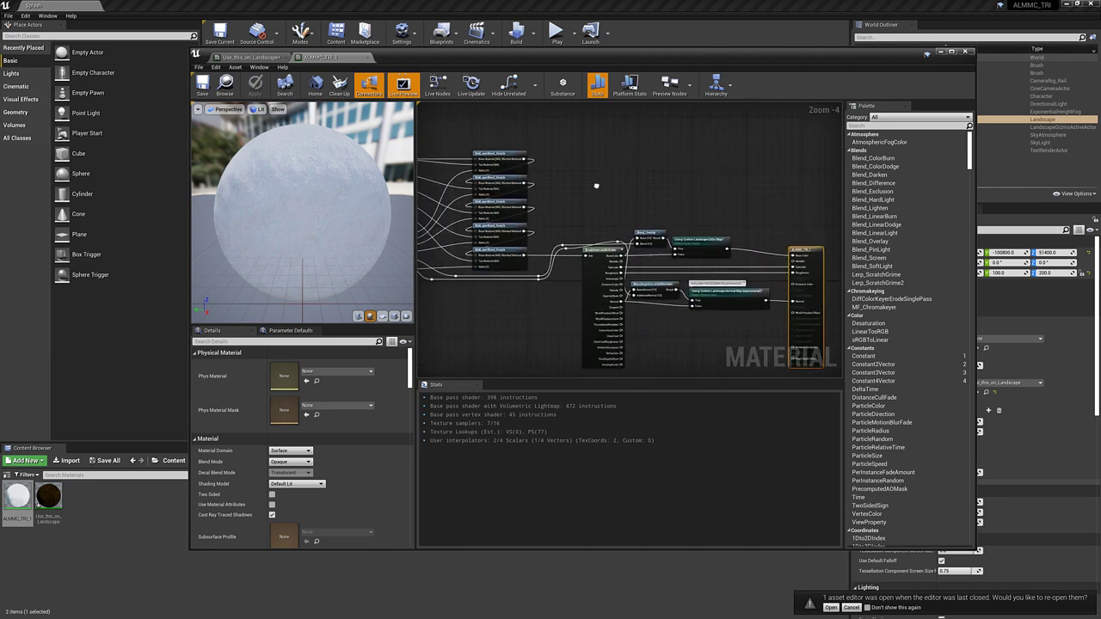
scroll("down", 3)
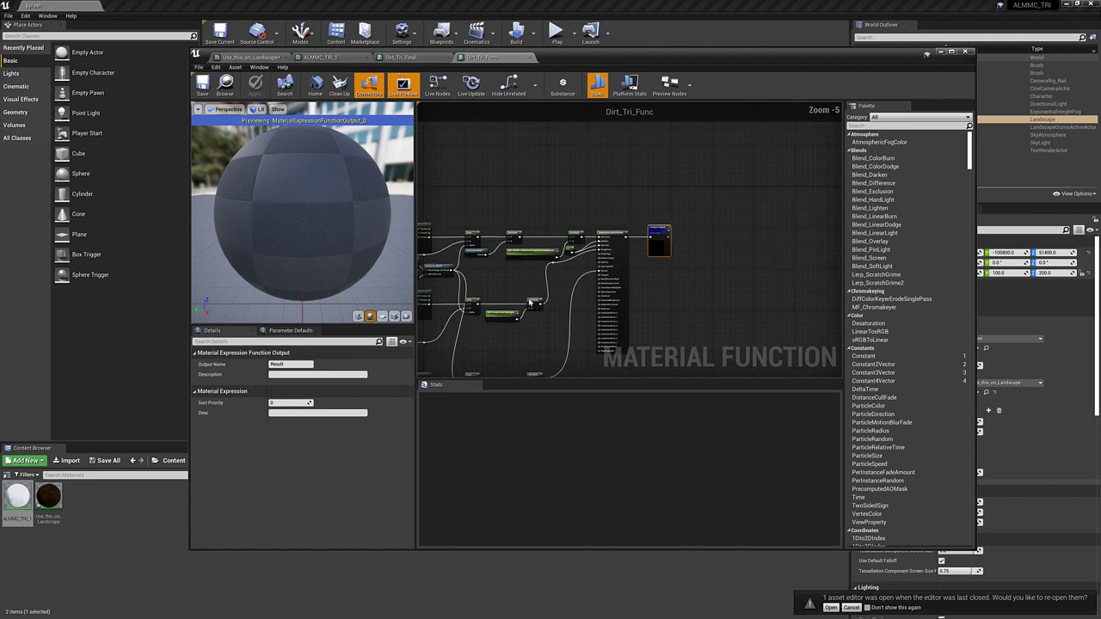
- View the Dirt_Tri_Final function graph, then return to the ALMMC_TRI graph
scroll("down", 3)
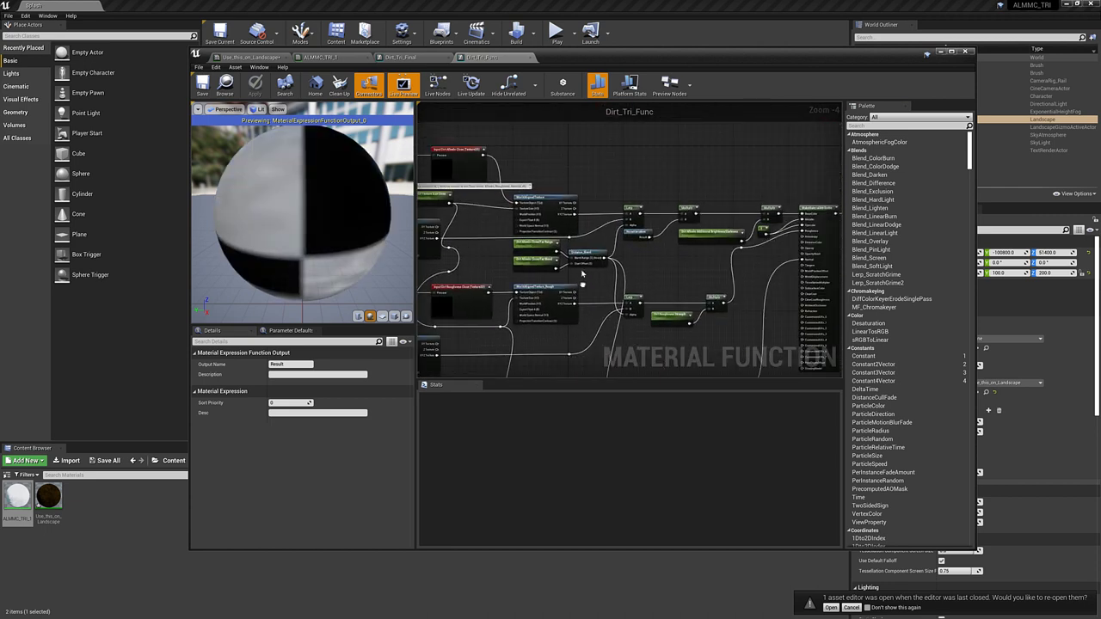
left_click(402, 57)
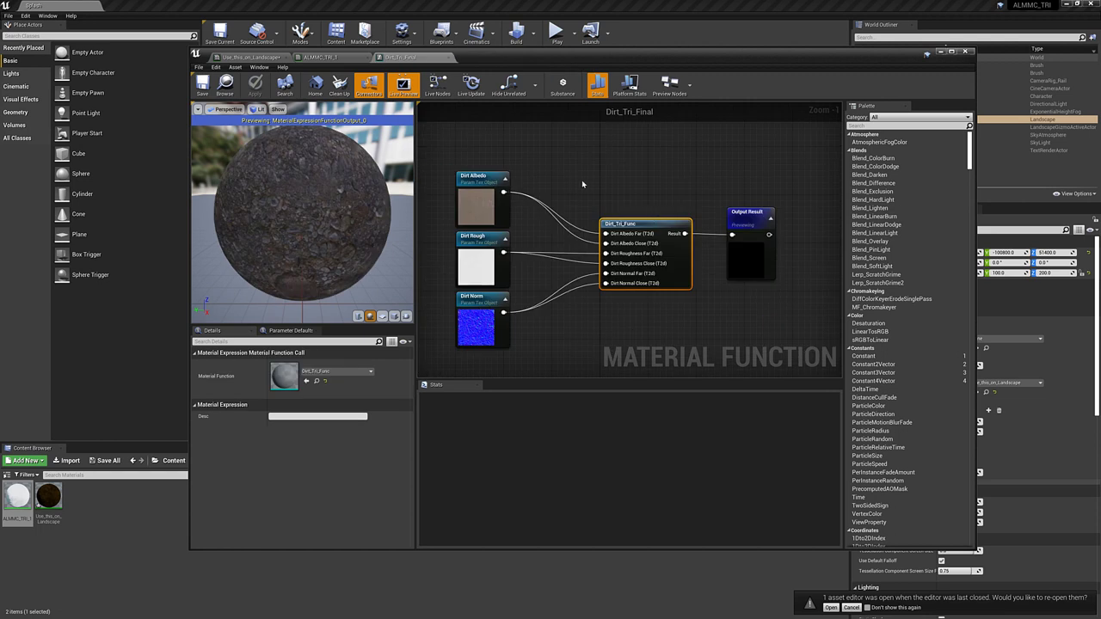
left_click(258, 56)
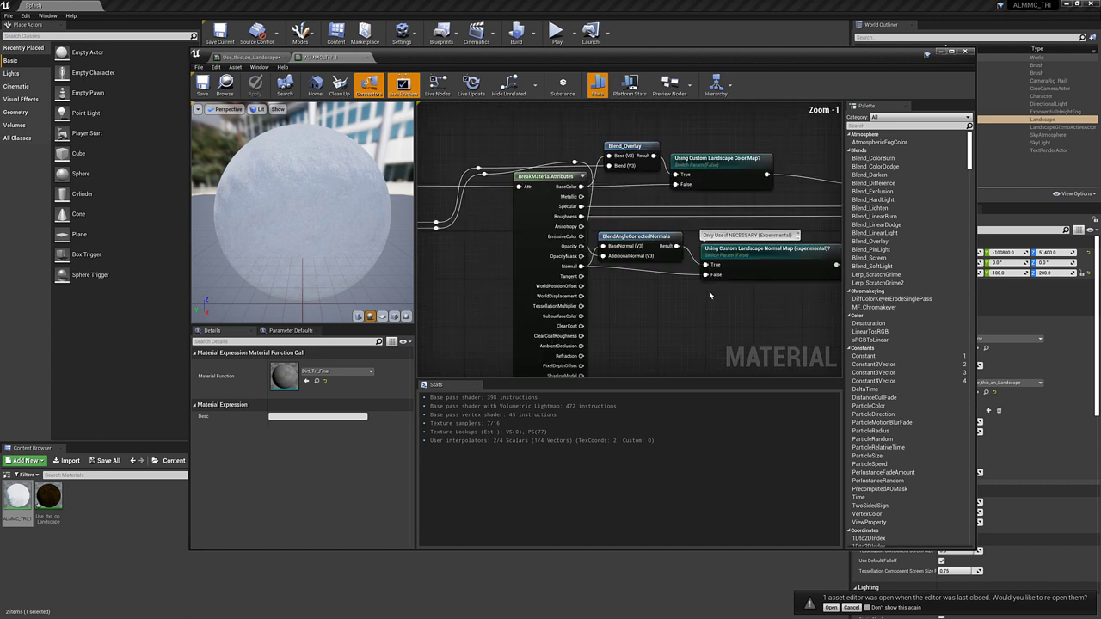
scroll("down", 3)
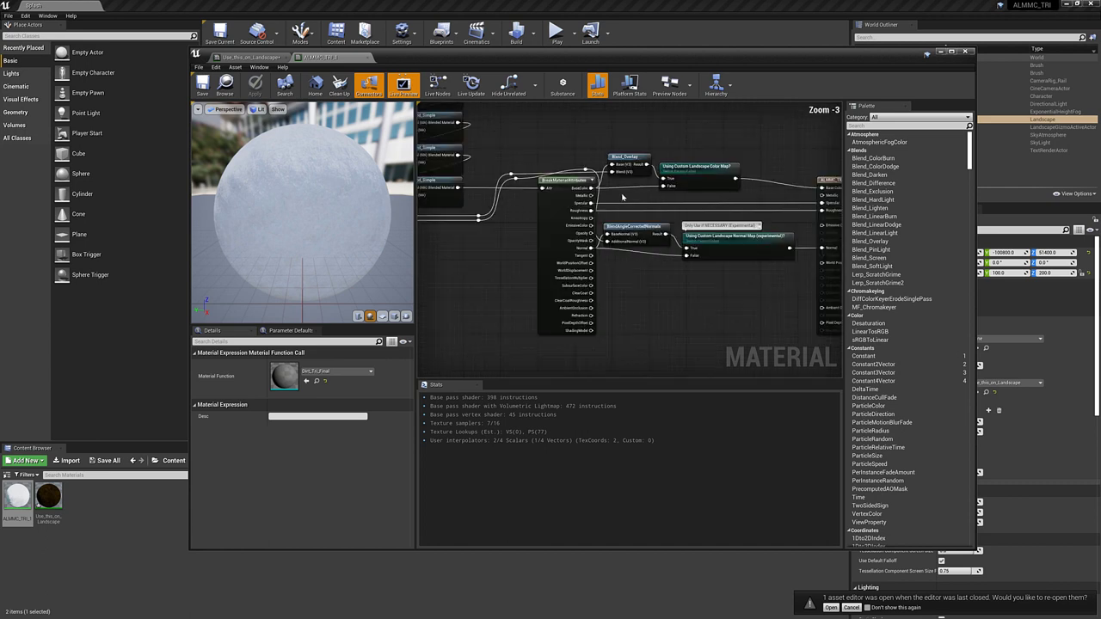
scroll("down", 3)
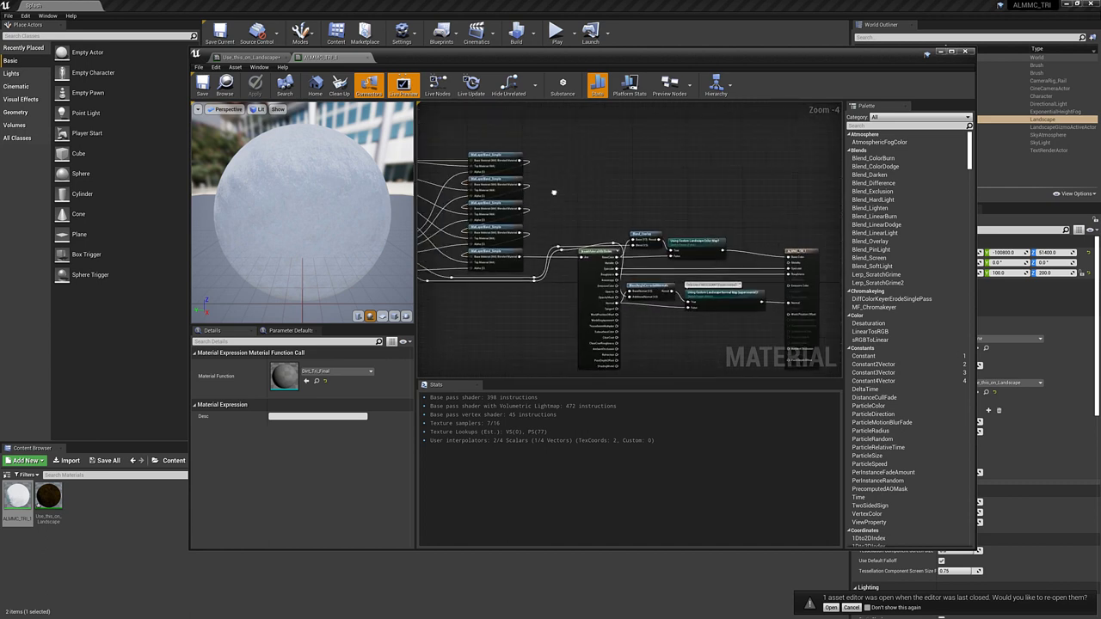
scroll("down", 3)
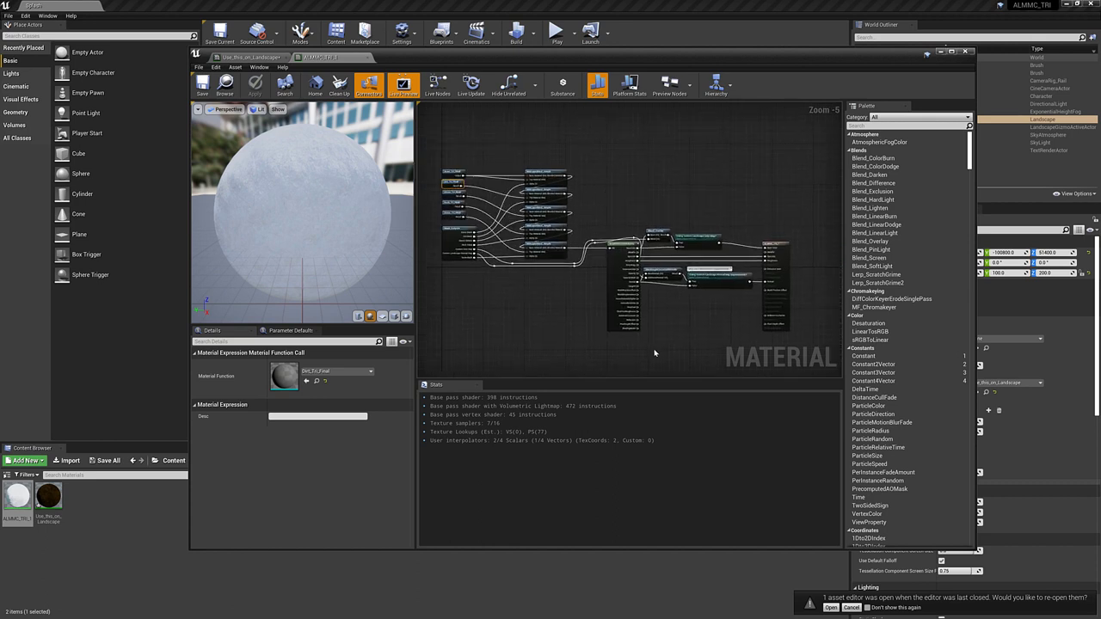
mouse_move(573, 327)
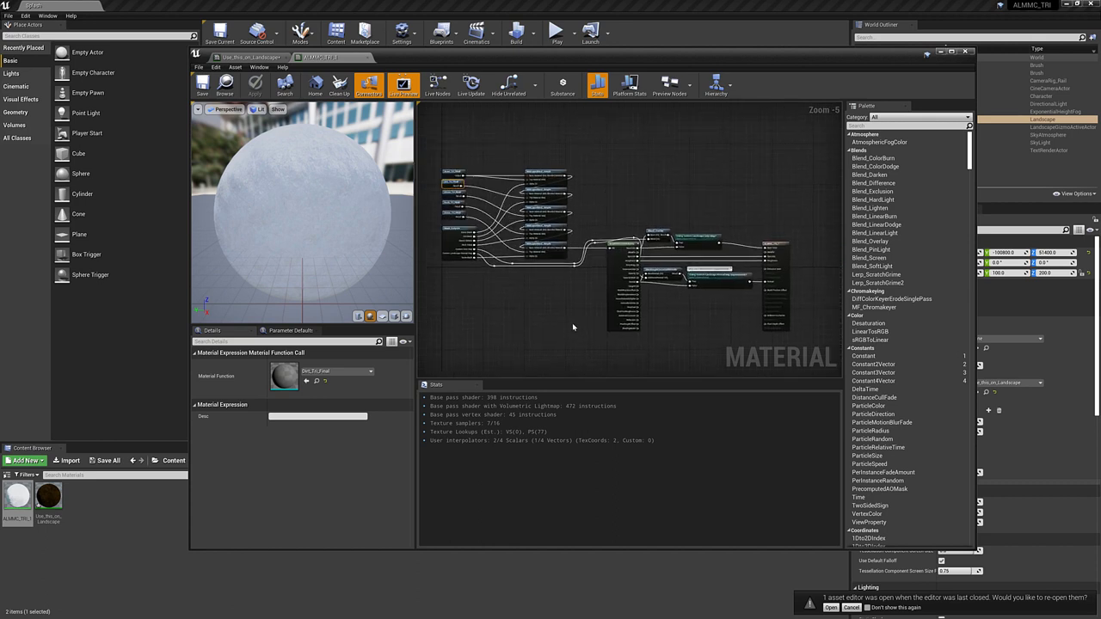